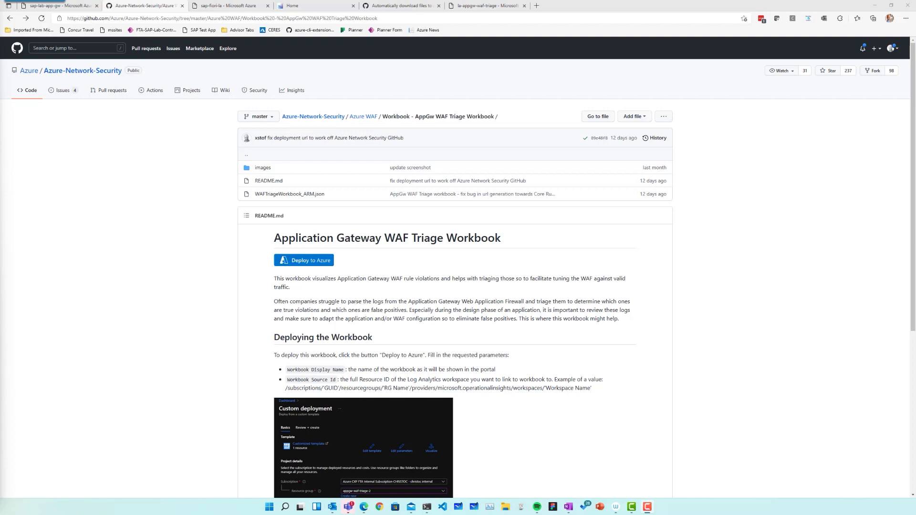
mouse_move(101, 71)
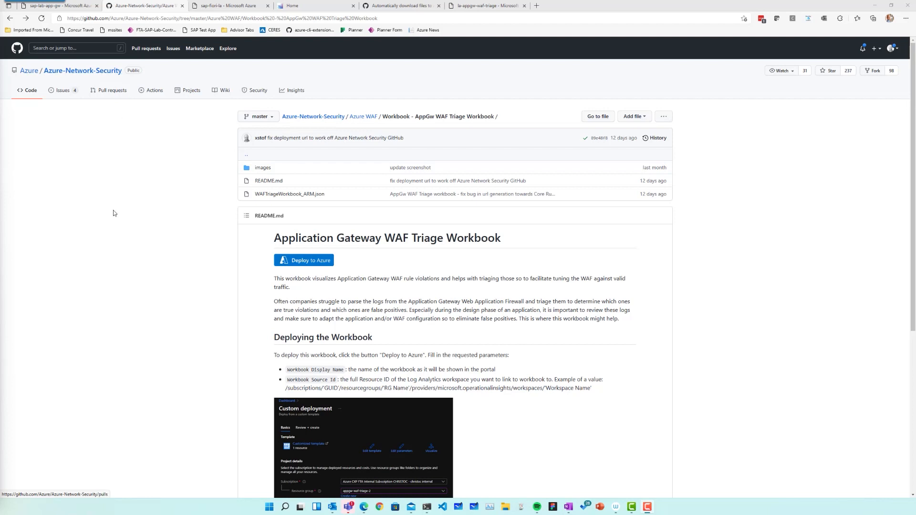
mouse_move(384, 122)
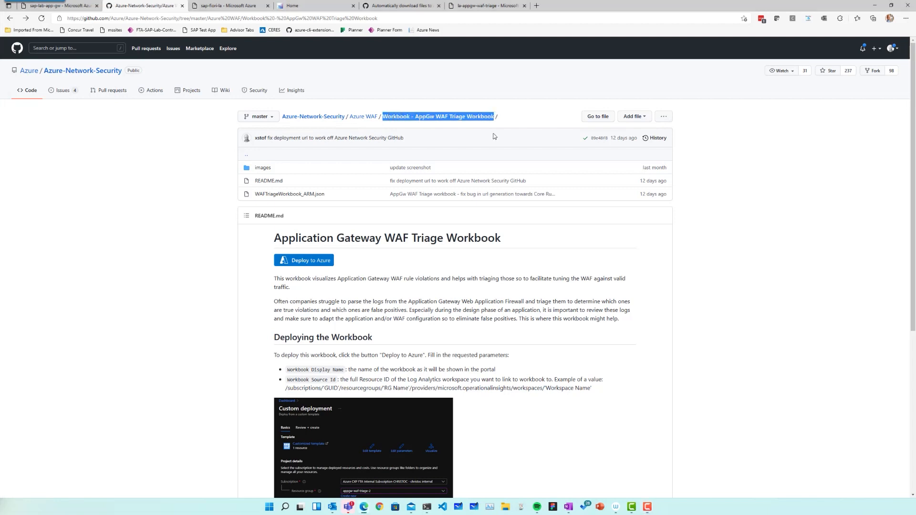
- Start deploying the WAF Triage workbook template and review its display name and source id fields
left_click(507, 121)
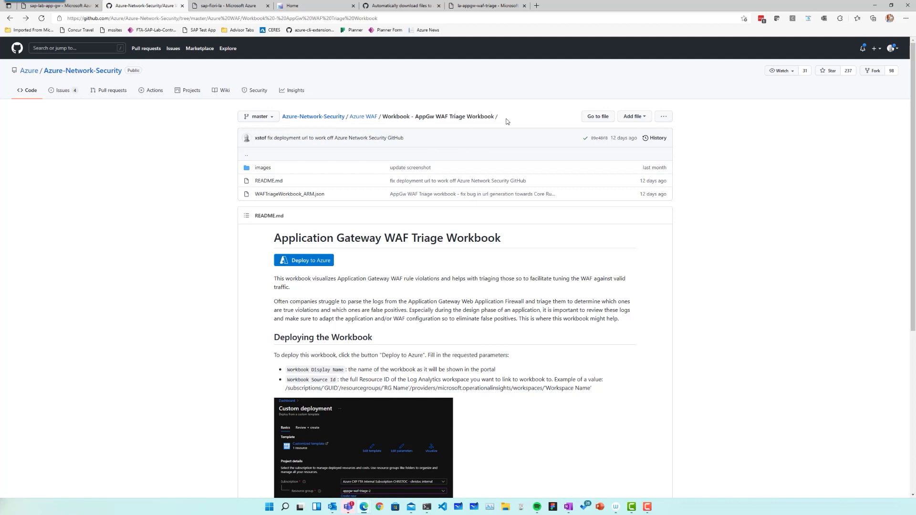
mouse_move(308, 269)
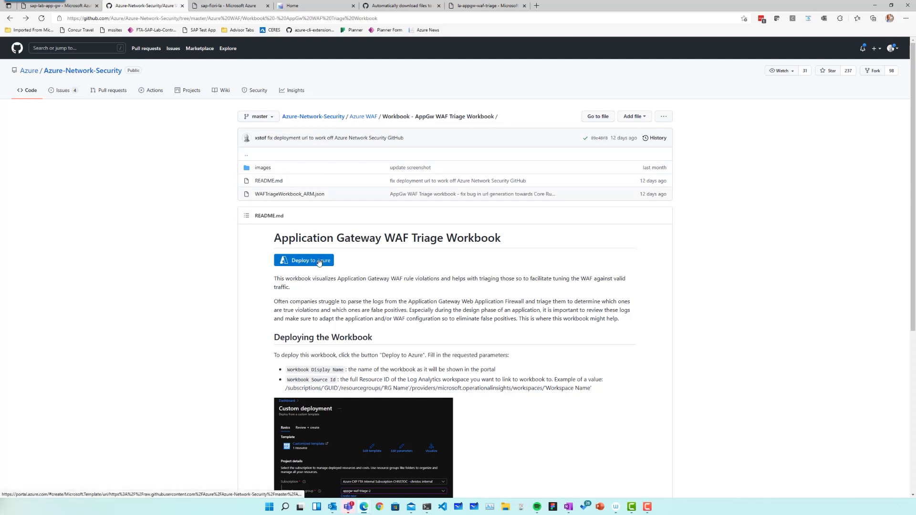
left_click(304, 260)
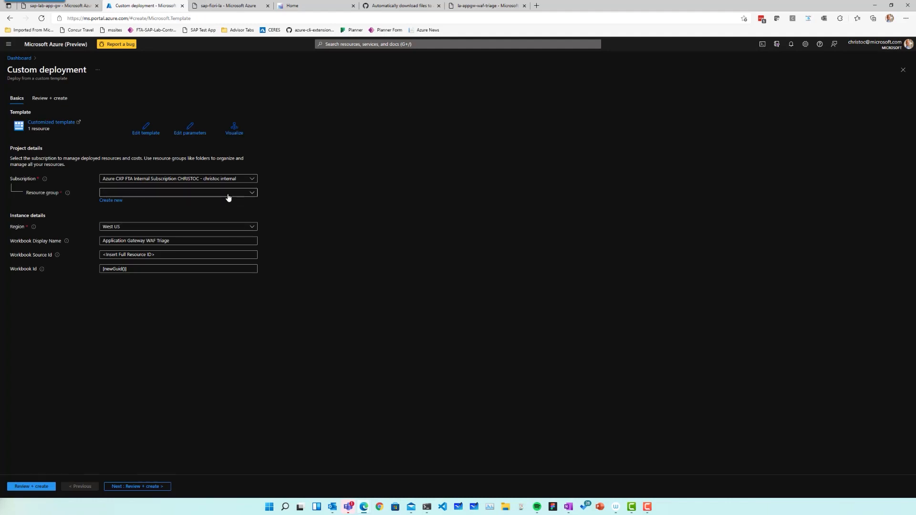
mouse_move(214, 195)
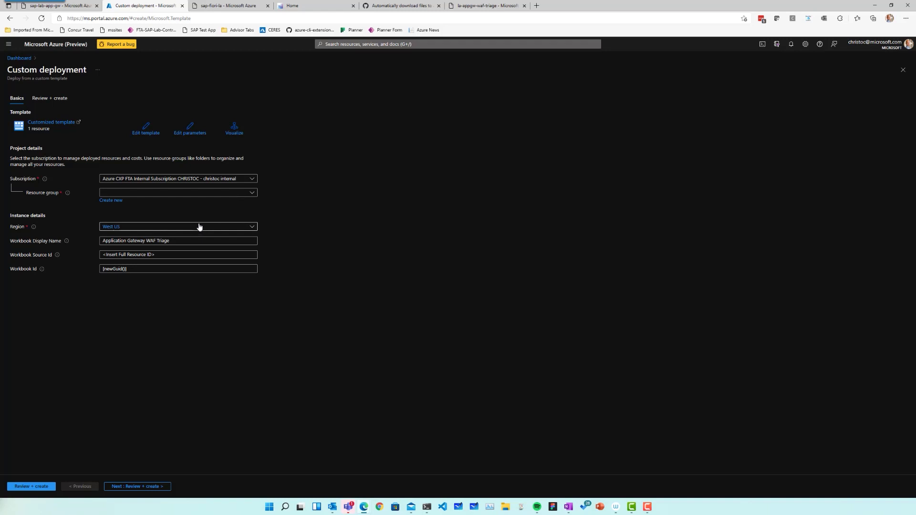
double_click(136, 240)
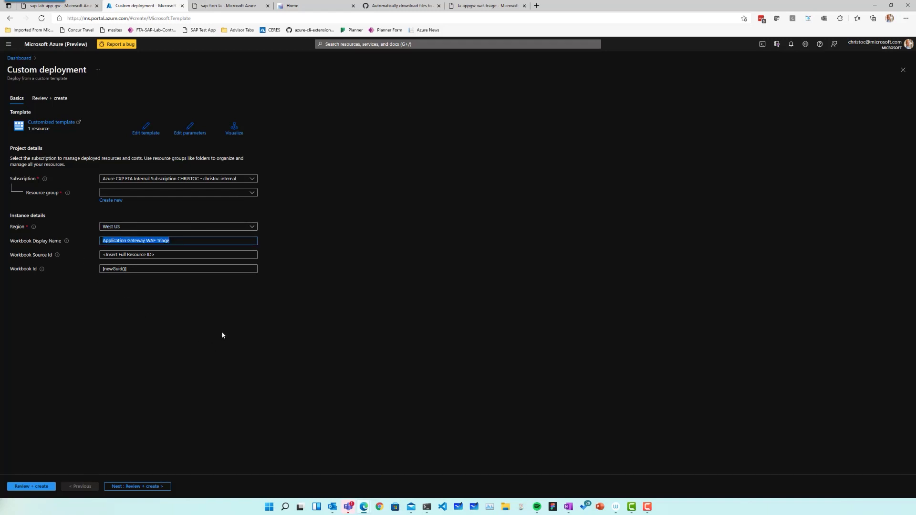
left_click(178, 254)
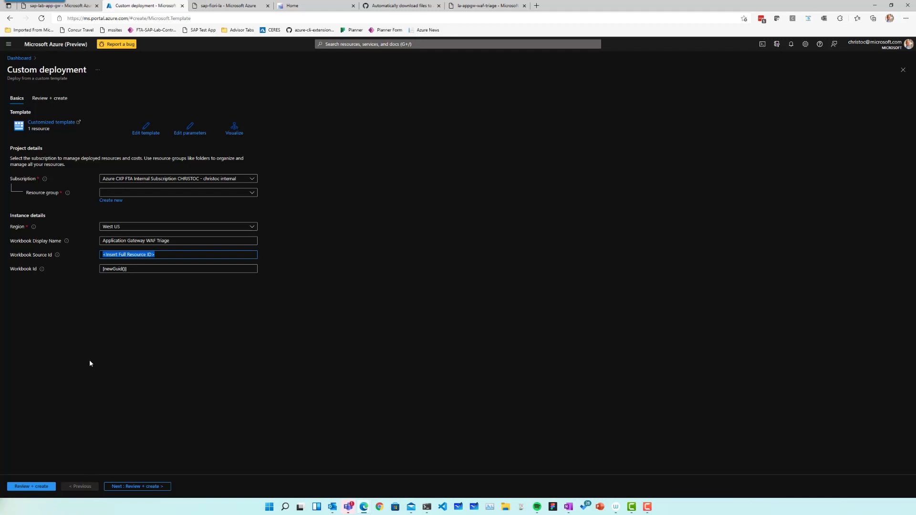
mouse_move(88, 388)
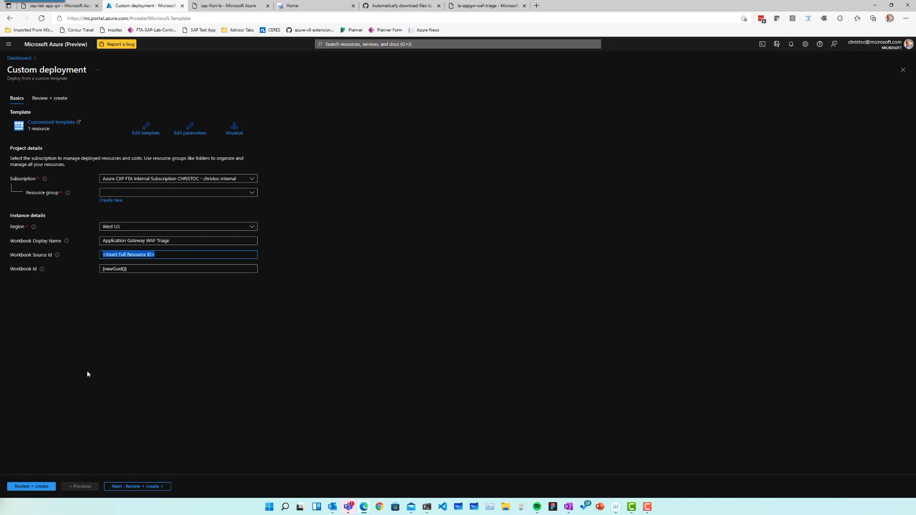
mouse_move(111, 348)
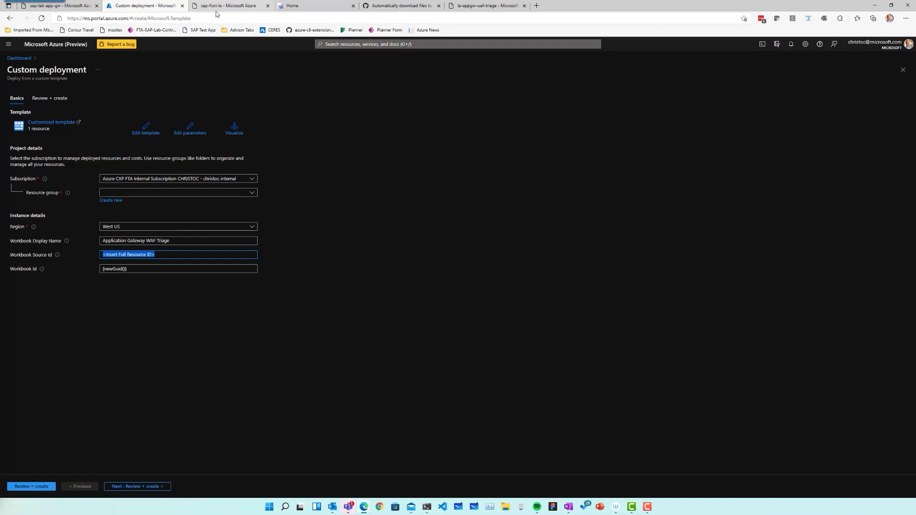
- Switch to the sap-fiori-la workspace tab and open the Application Gateway WAF Triage workbook tile
left_click(230, 5)
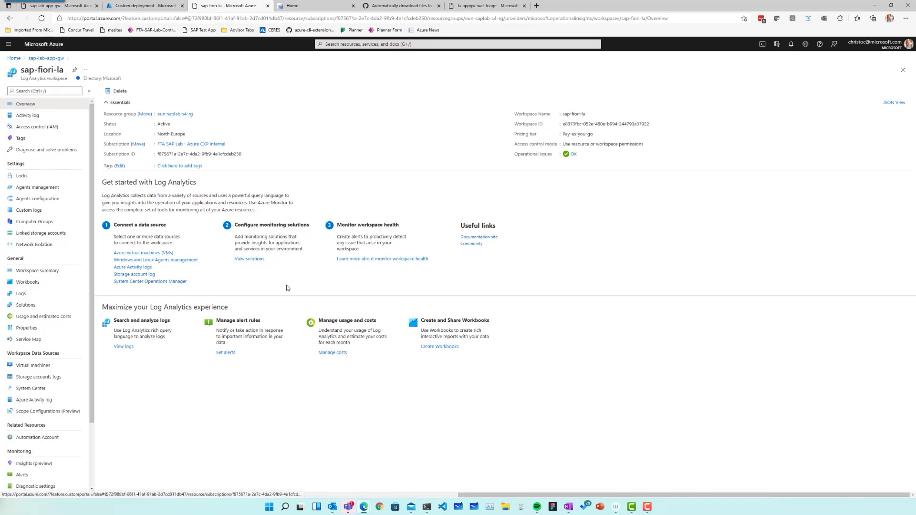
mouse_move(79, 364)
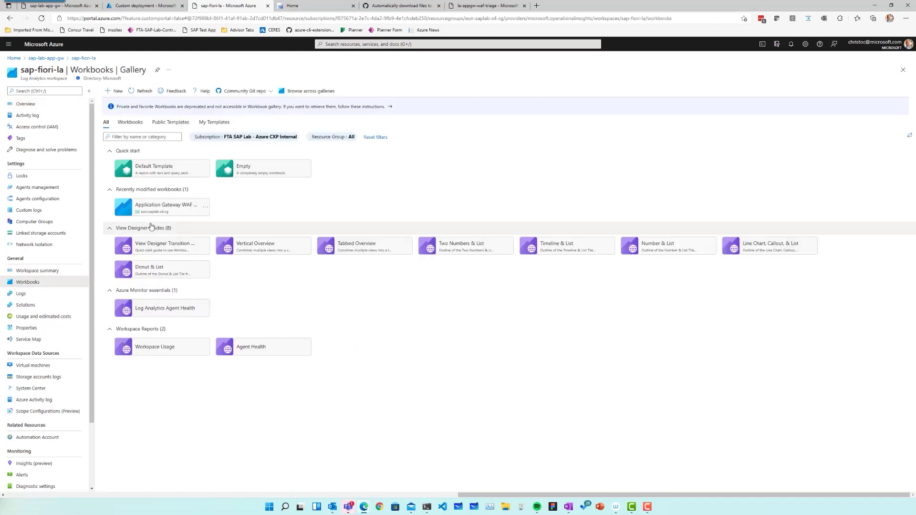
mouse_move(160, 207)
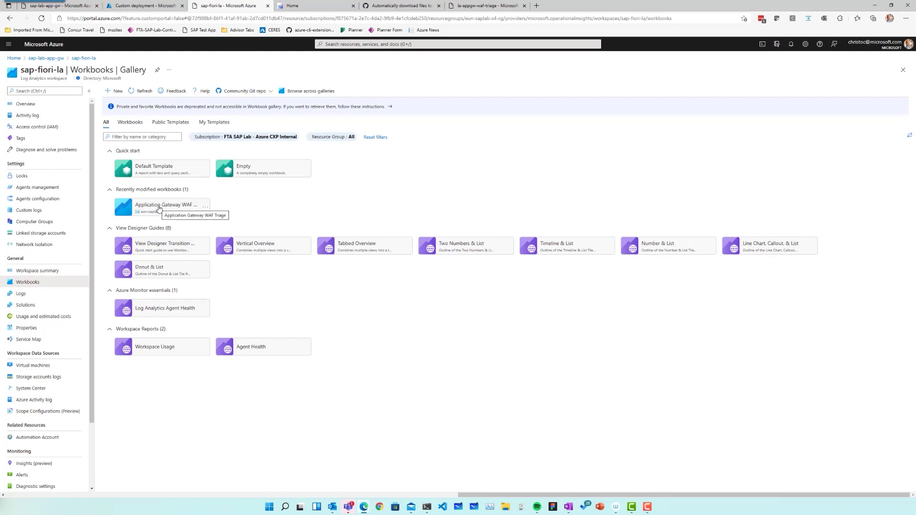
left_click(158, 205)
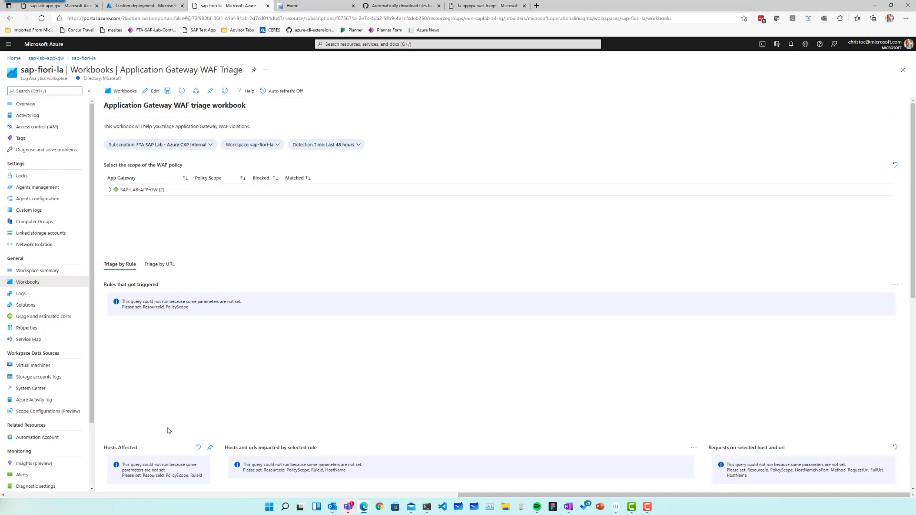
- Search the Fiori launchpad for 'maintain', open Maintain Business Partner, and find partner A1000
left_click(299, 6)
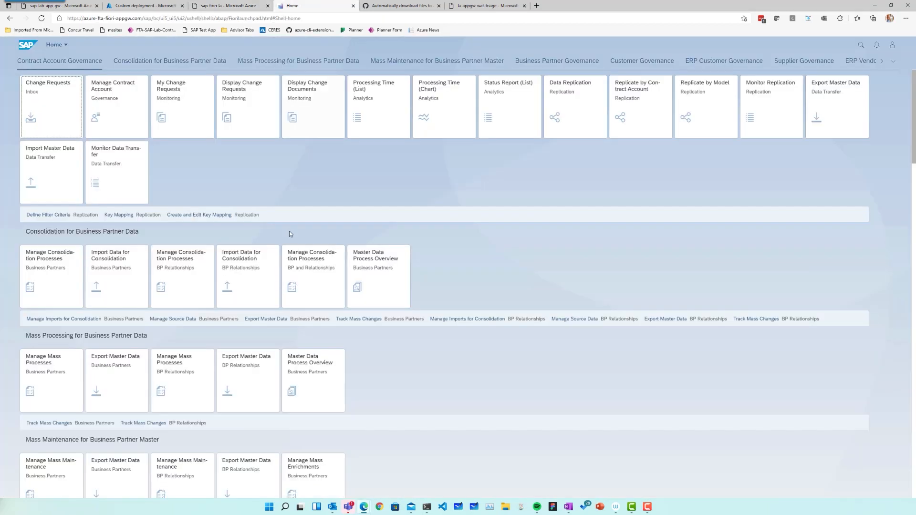
mouse_move(295, 180)
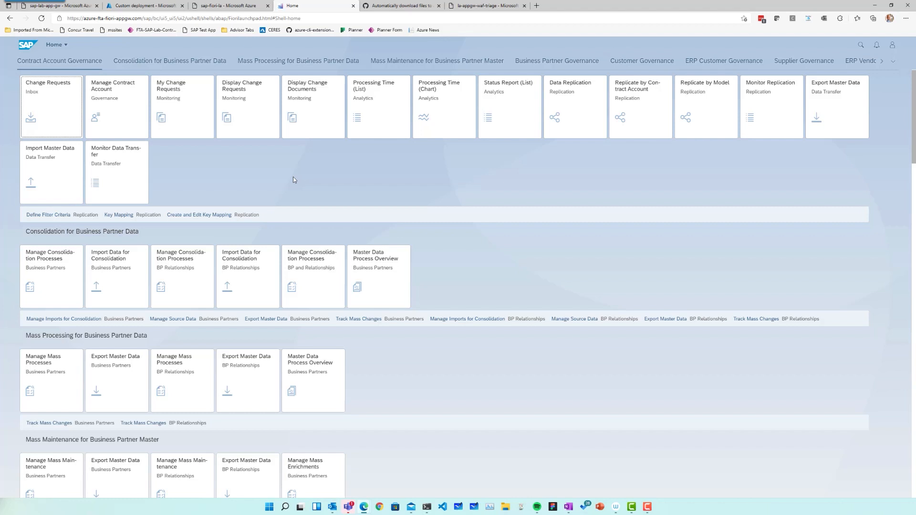
mouse_move(314, 186)
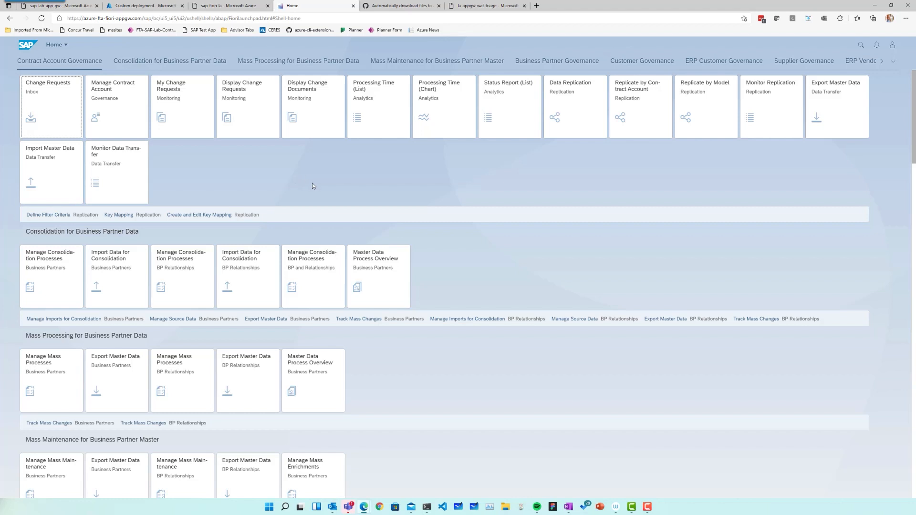
left_click(862, 44)
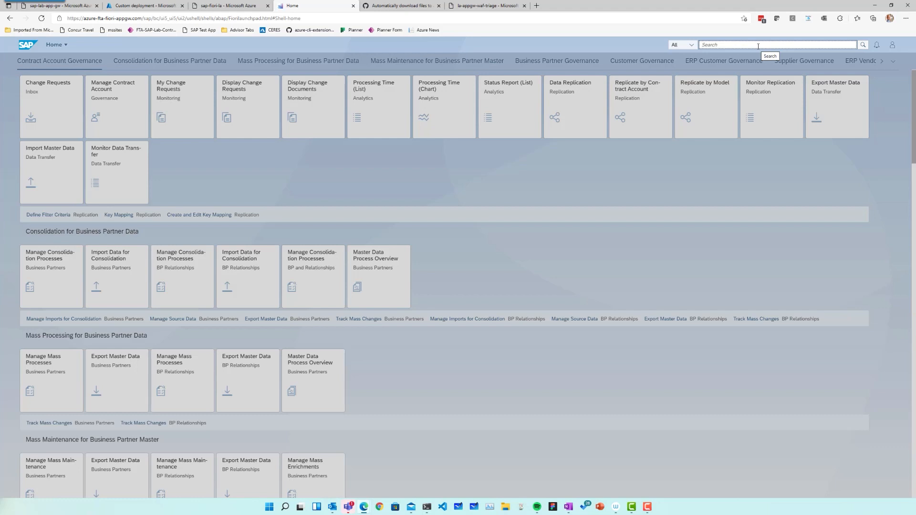
type("maintain")
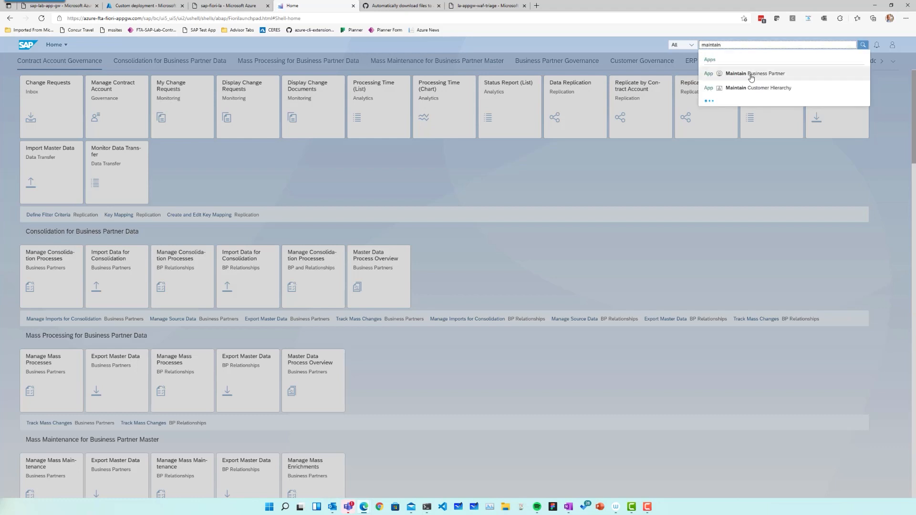
left_click(755, 73)
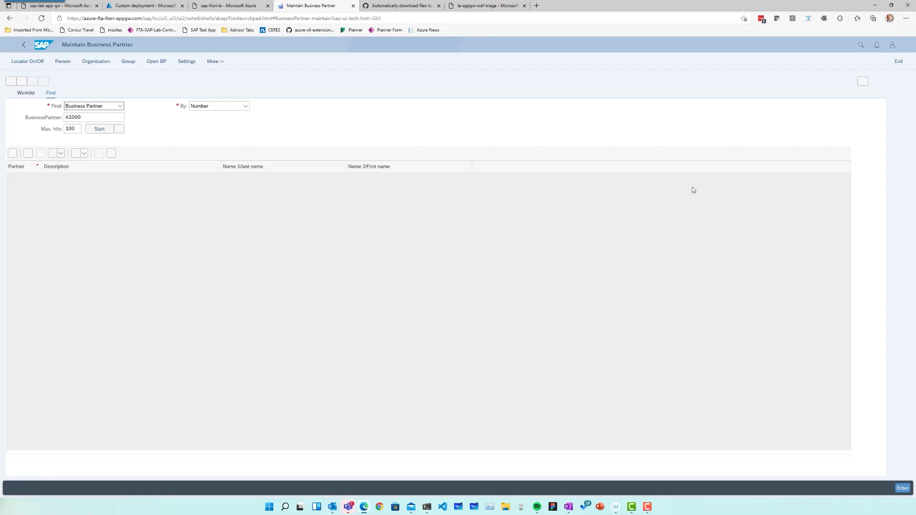
mouse_move(427, 129)
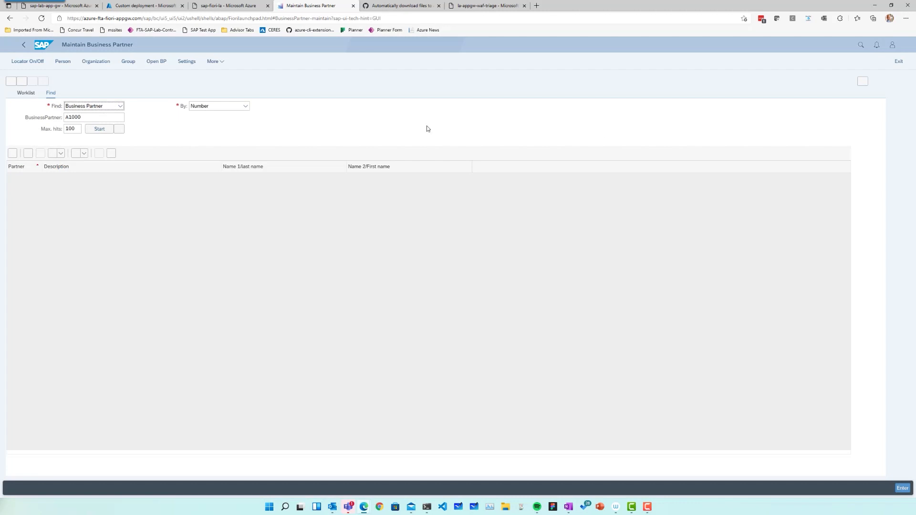
left_click(100, 129)
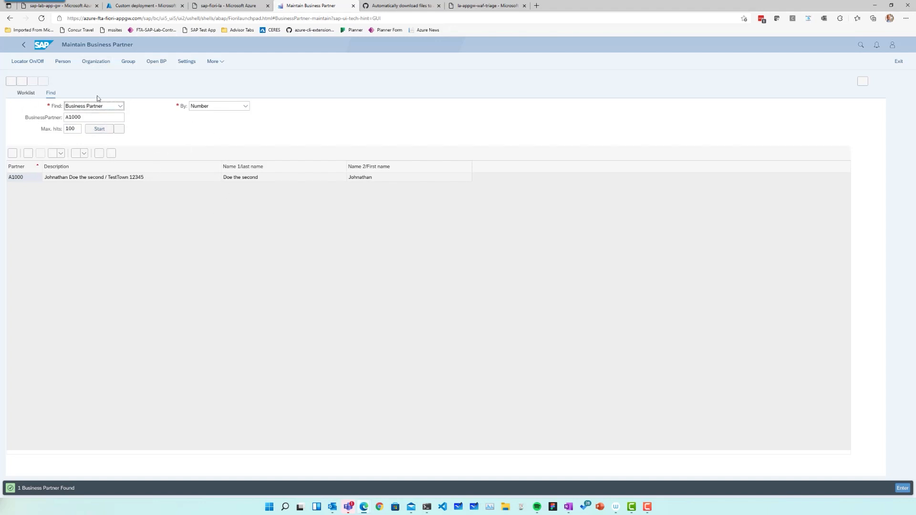
mouse_move(63, 85)
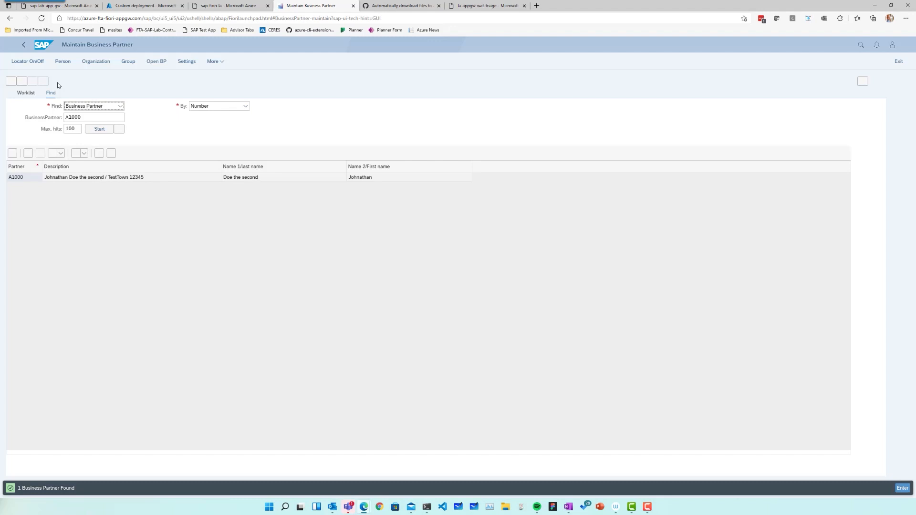
mouse_move(100, 95)
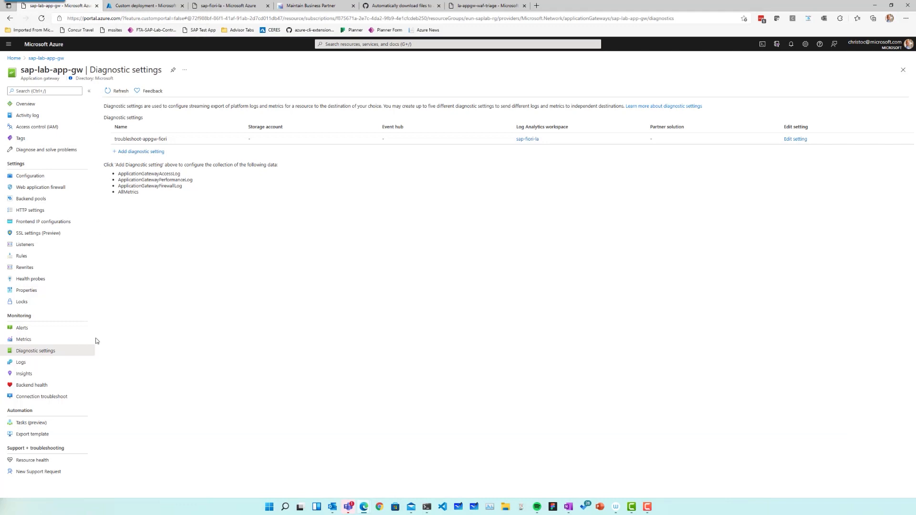
mouse_move(148, 306)
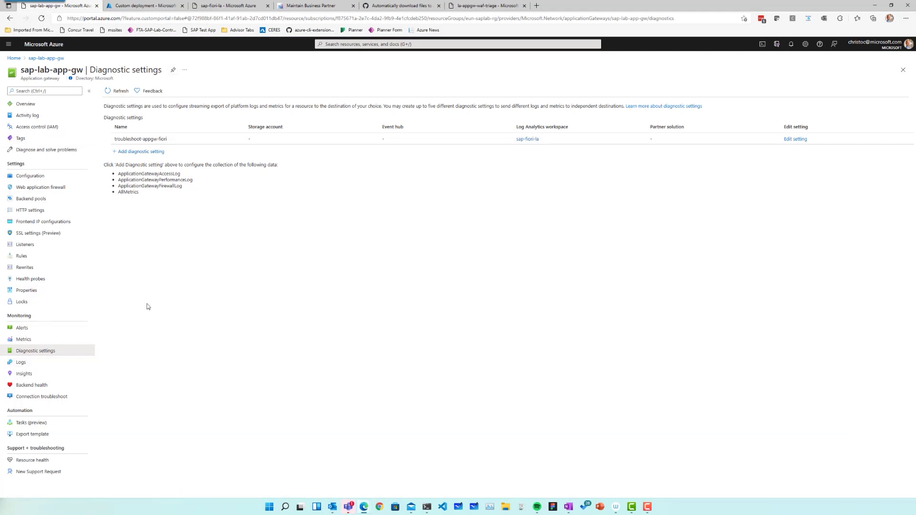
mouse_move(27, 354)
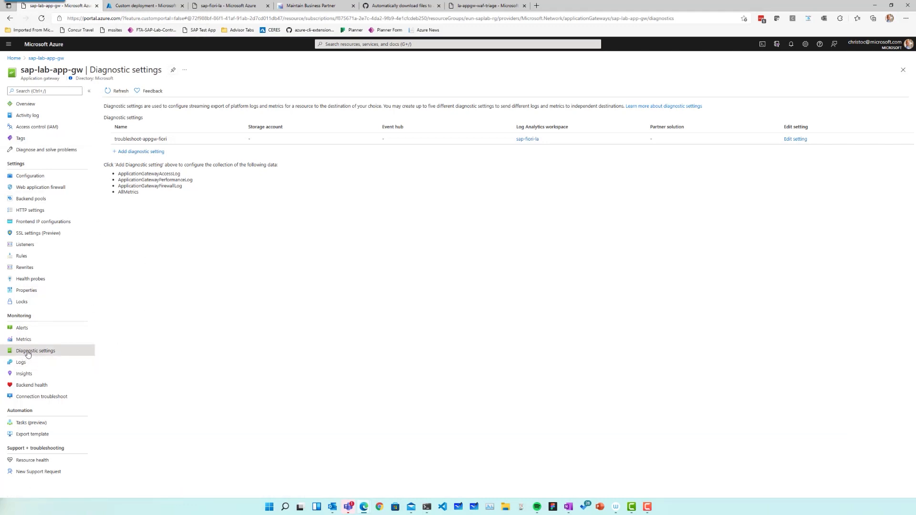
mouse_move(528, 139)
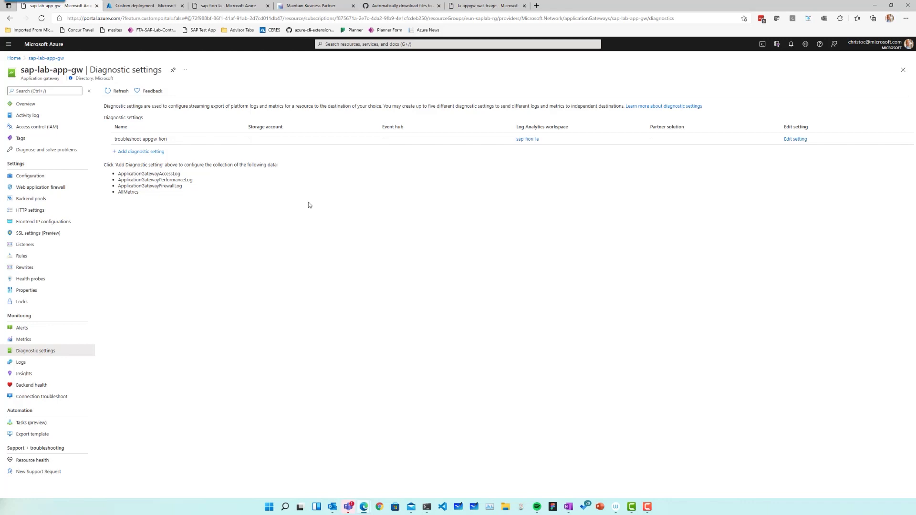
mouse_move(279, 212)
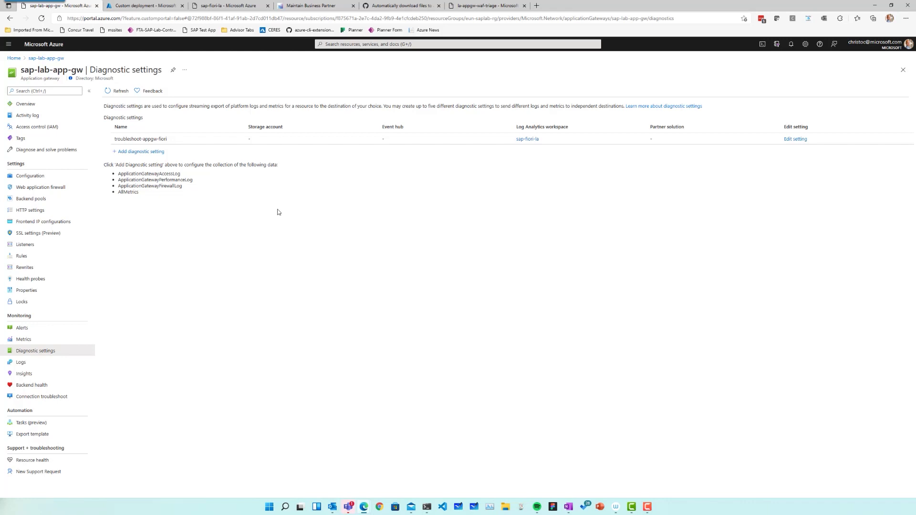
left_click(528, 139)
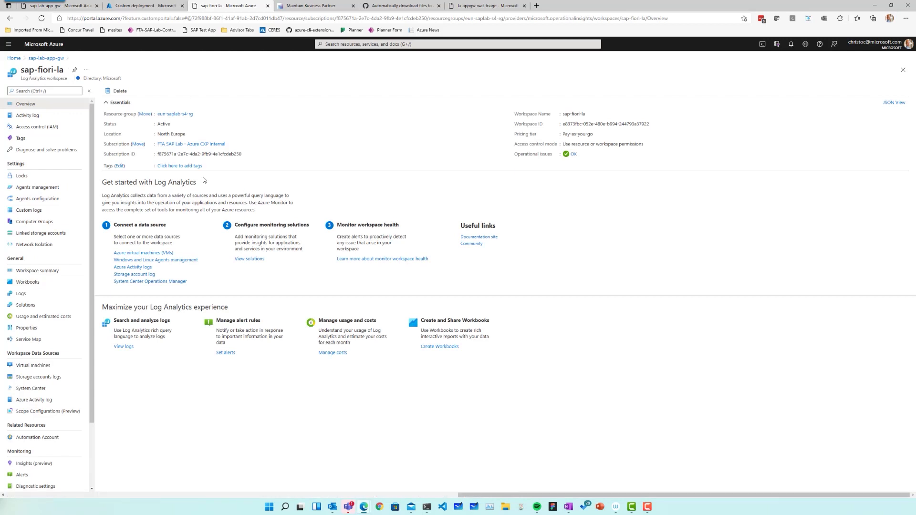
left_click(27, 281)
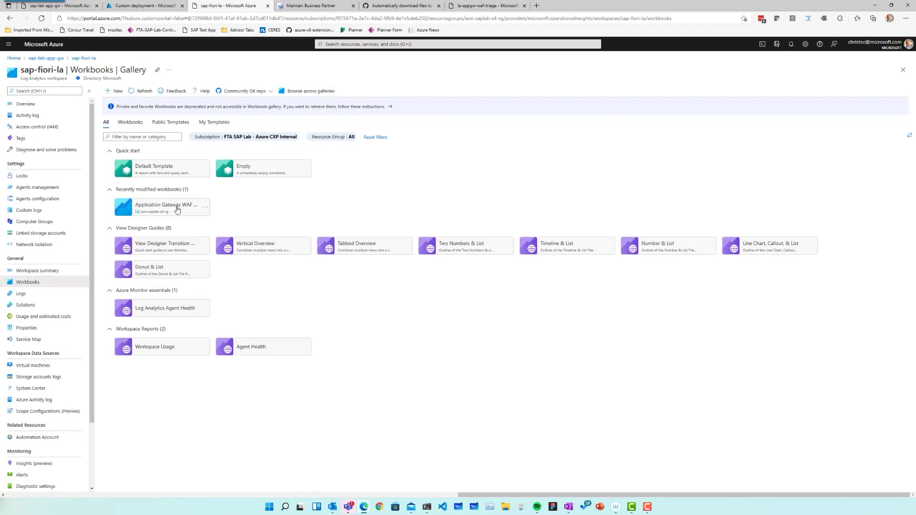
mouse_move(162, 208)
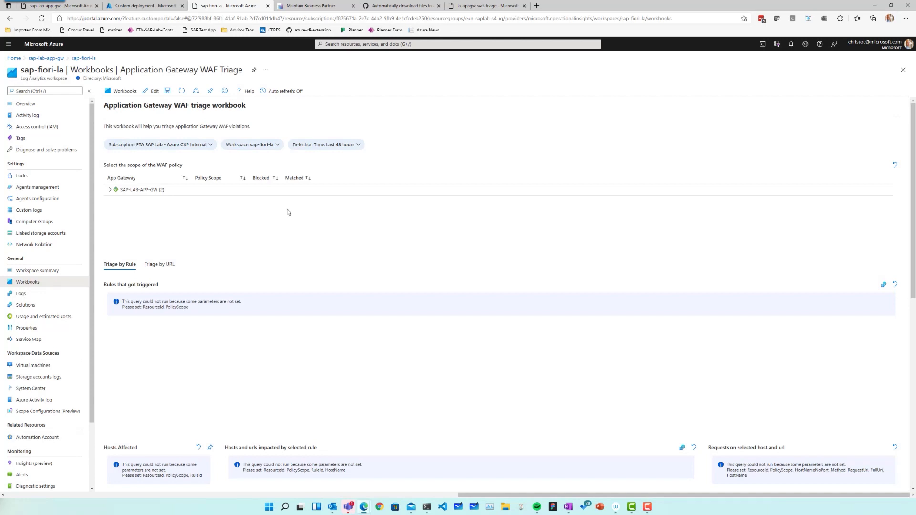
mouse_move(198, 149)
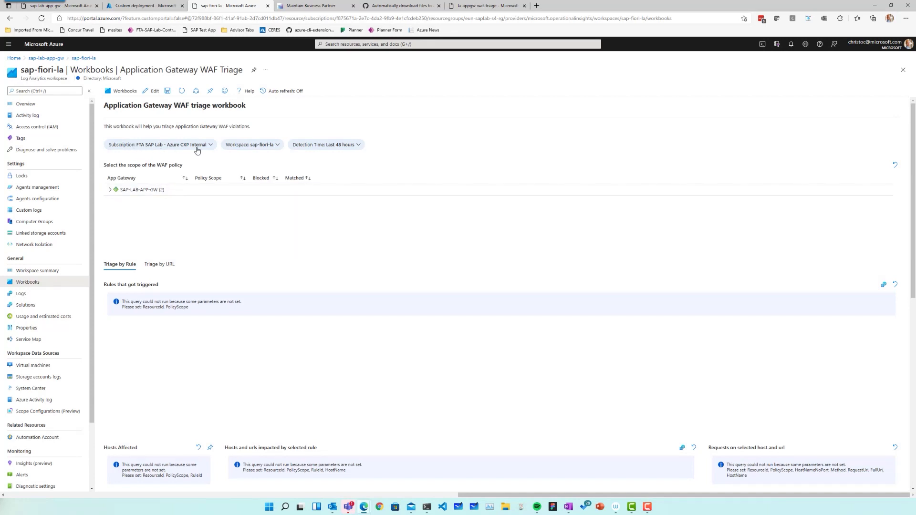
mouse_move(270, 146)
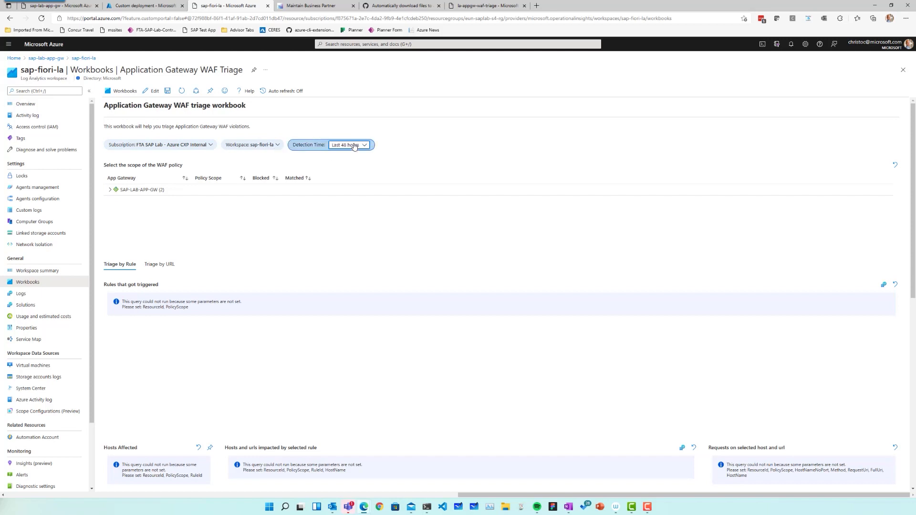
- Set Detection Time to Last hour and expand the SAP-LAB-APP-GW policy scope row
left_click(354, 145)
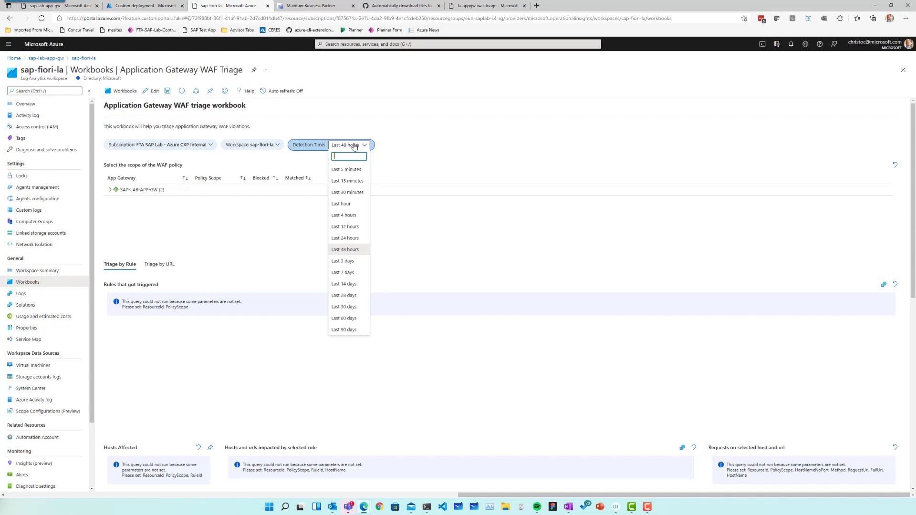
left_click(341, 203)
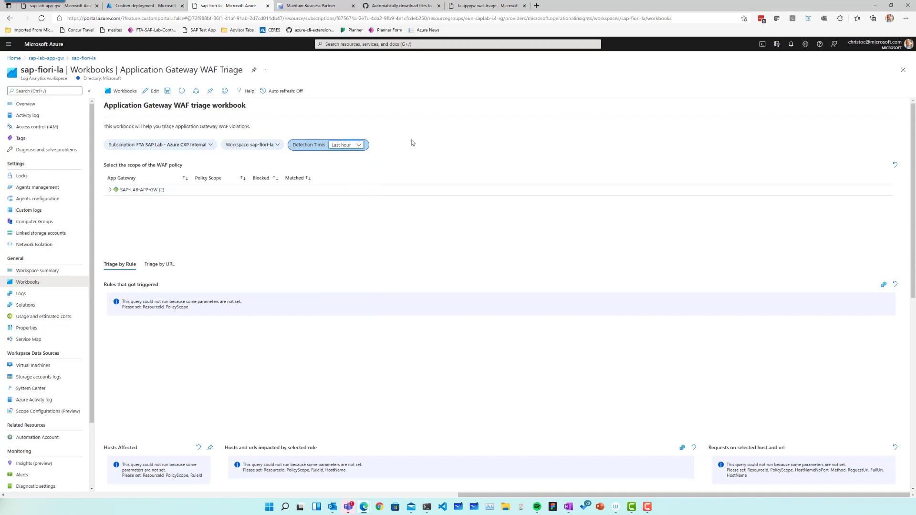
mouse_move(103, 197)
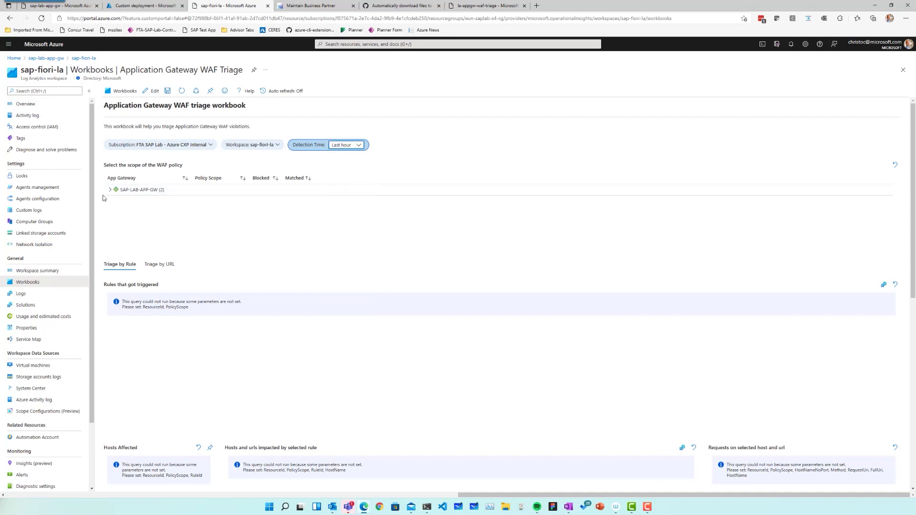
left_click(109, 190)
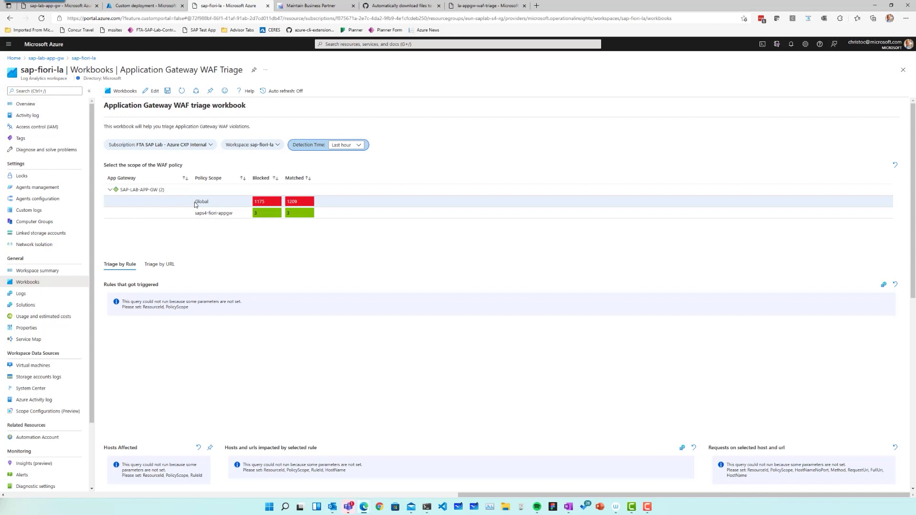
- Select the Global policy scope row to list its triggered rules
left_click(202, 201)
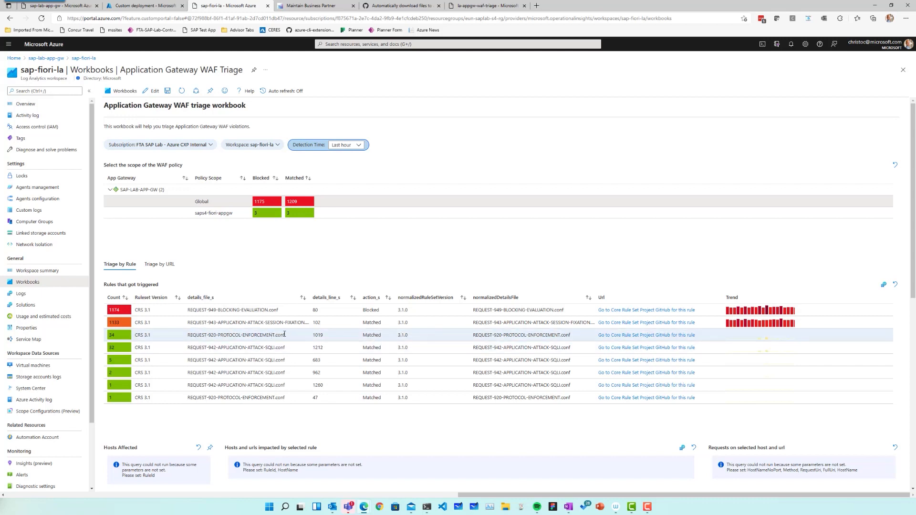
mouse_move(633, 340)
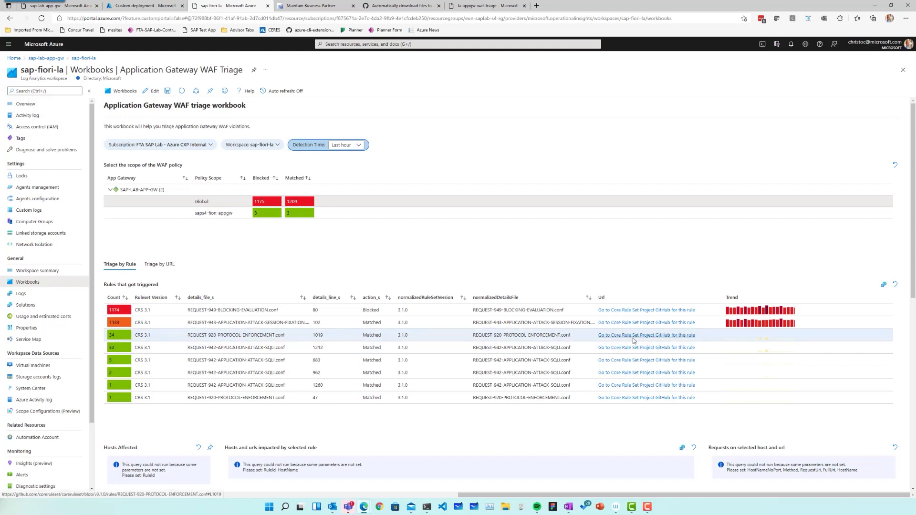
mouse_move(633, 339)
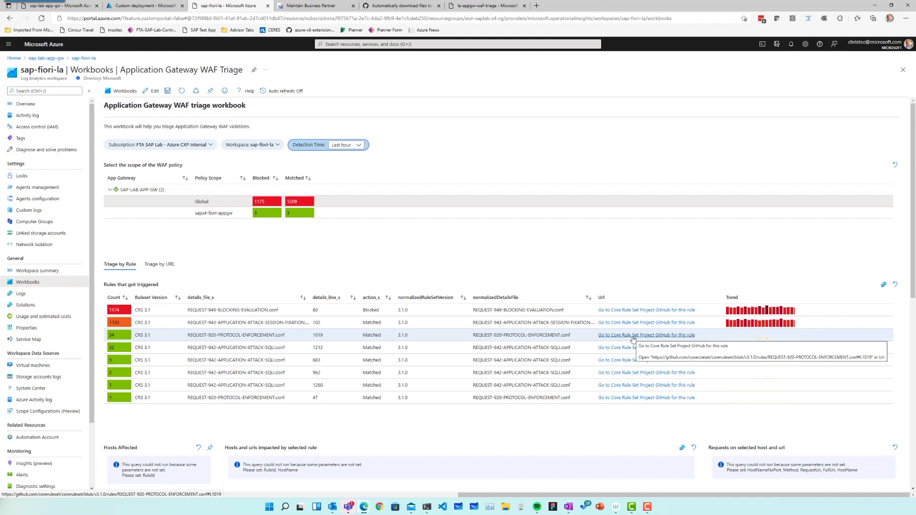
mouse_move(608, 335)
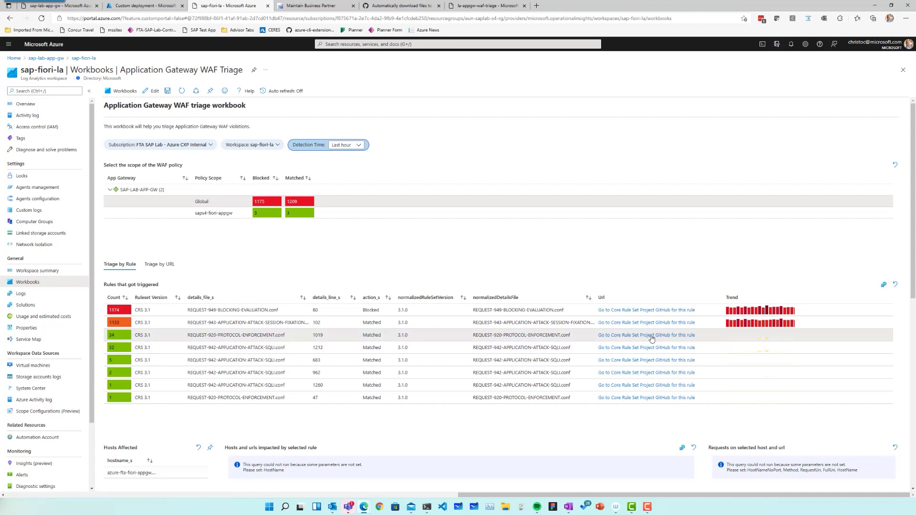
- Review REQUEST-920-PROTOCOL-ENFORCEMENT.conf on GitHub, highlighting rule 920420's content-type pattern, then return to the workbook
left_click(647, 335)
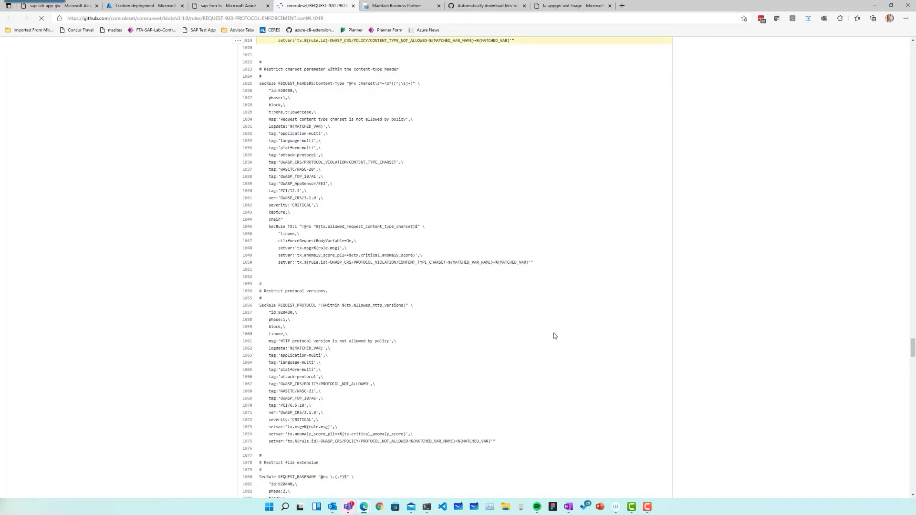
scroll("up", 3)
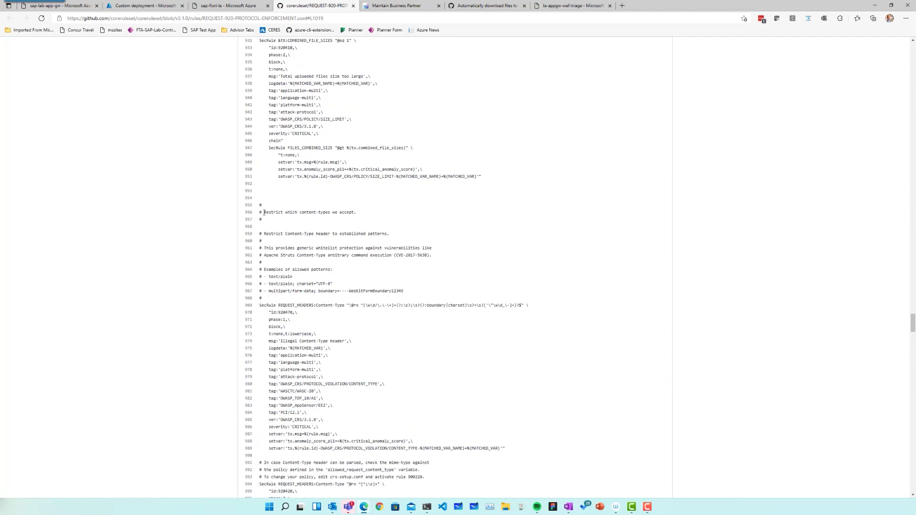
double_click(308, 212)
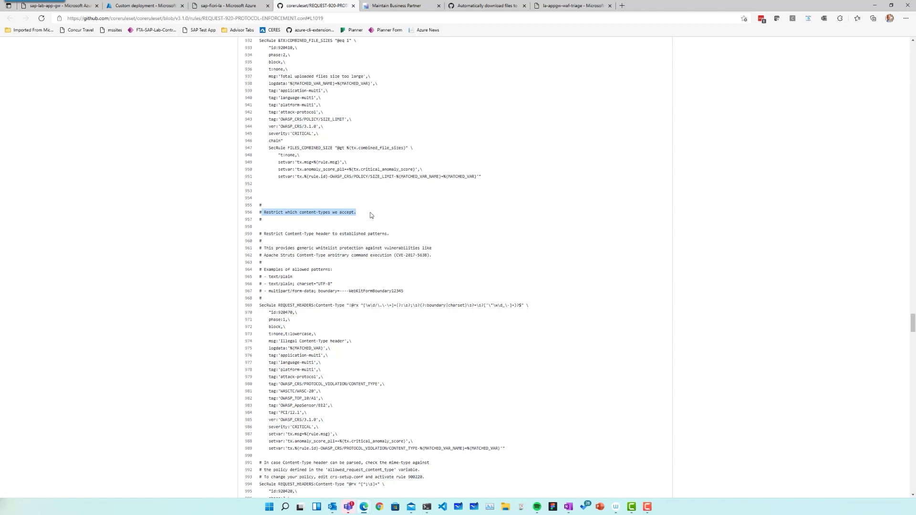
mouse_move(362, 217)
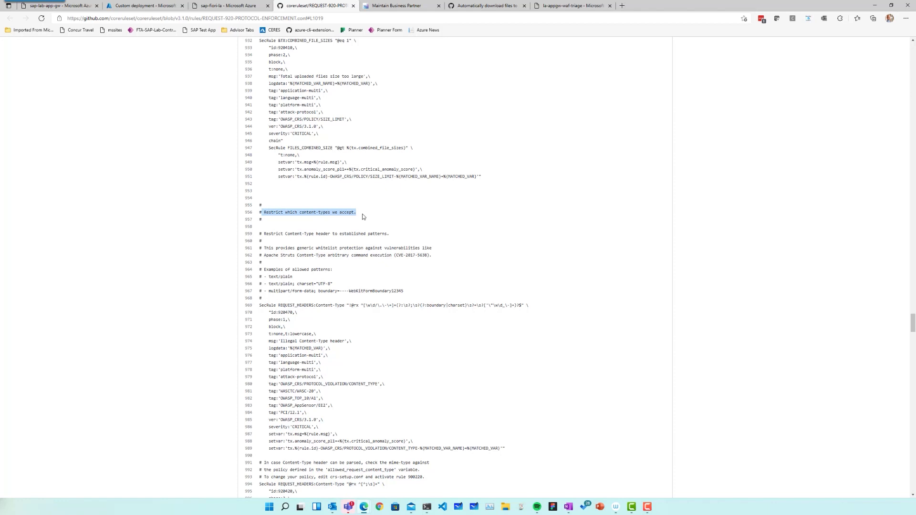
scroll("down", 3)
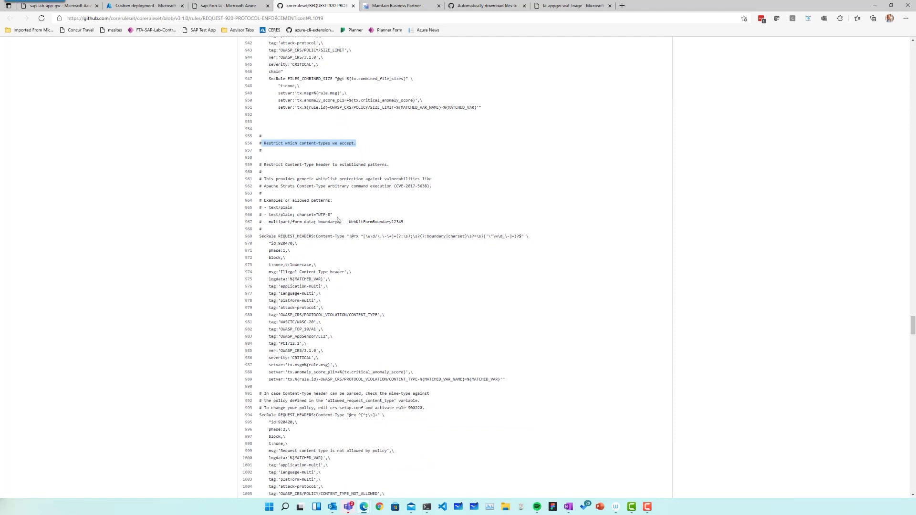
scroll("down", 3)
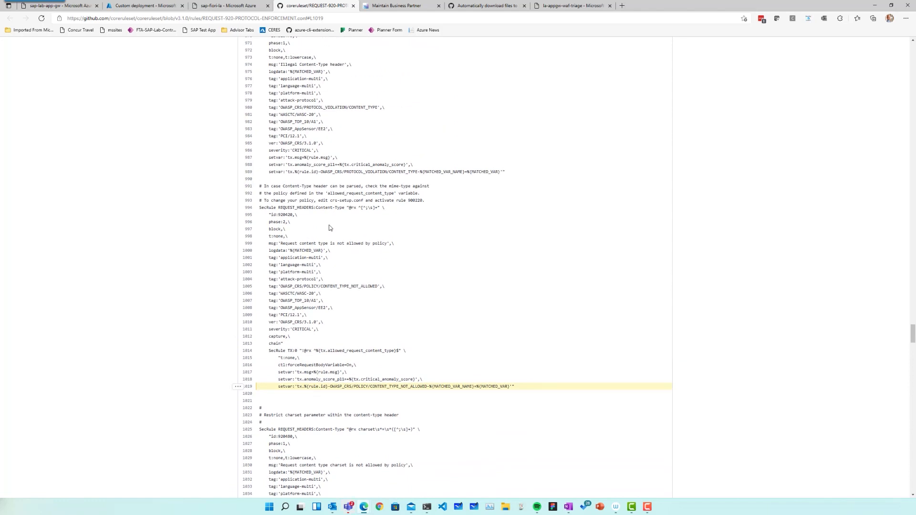
double_click(365, 207)
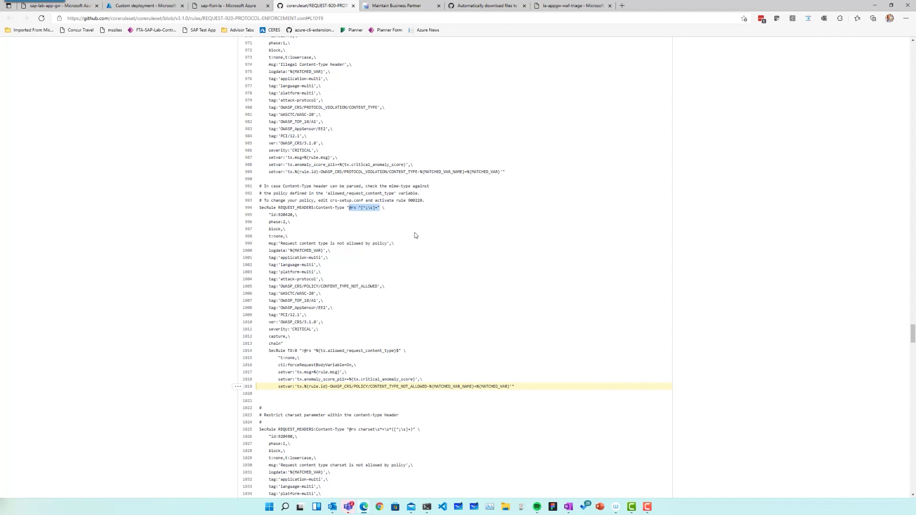
mouse_move(375, 244)
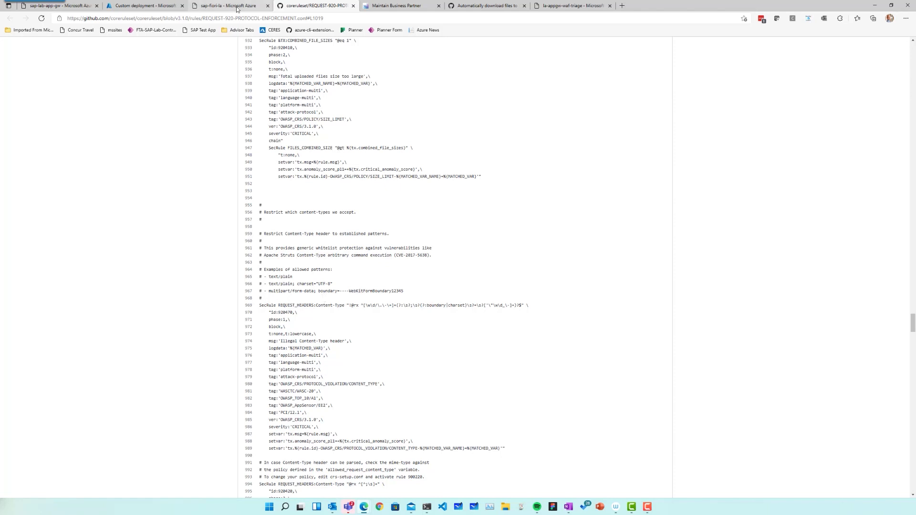
left_click(228, 6)
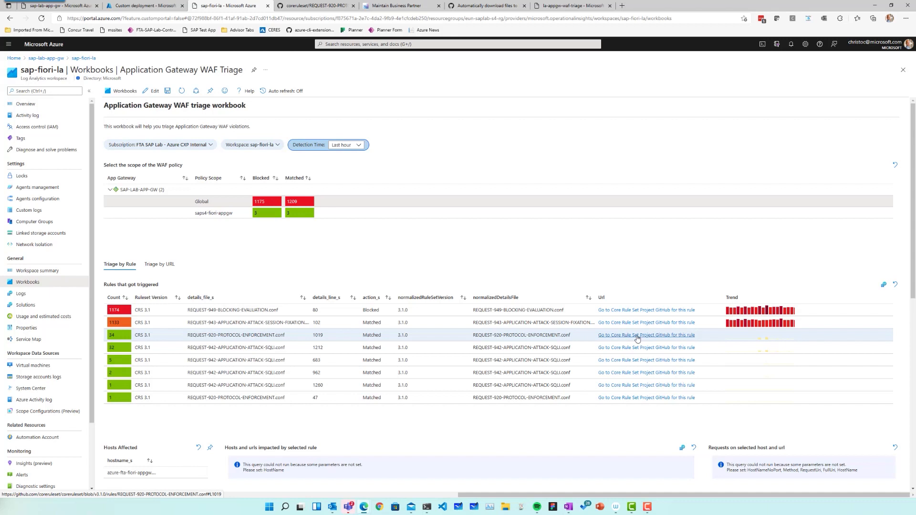
mouse_move(640, 337)
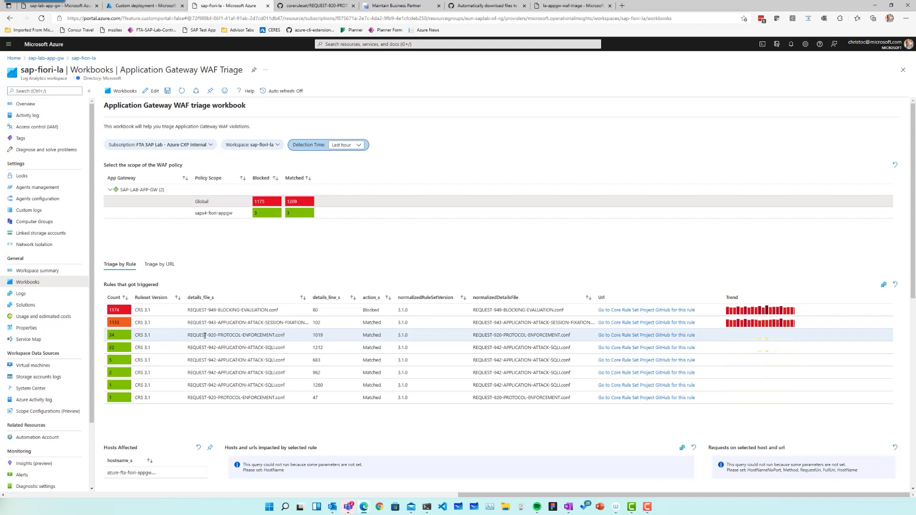
- Select the affected host's SVG request URL and one transaction matching 920420 and blocked by 949110
scroll("down", 3)
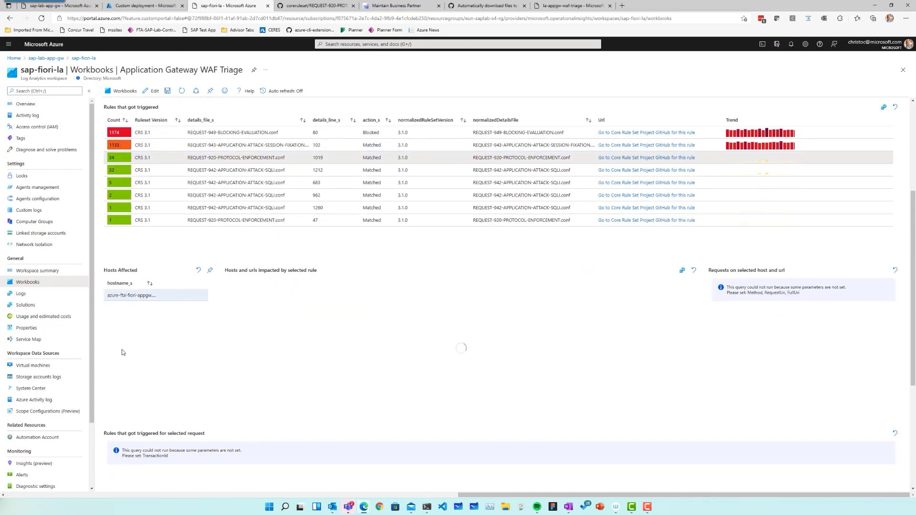
left_click(156, 295)
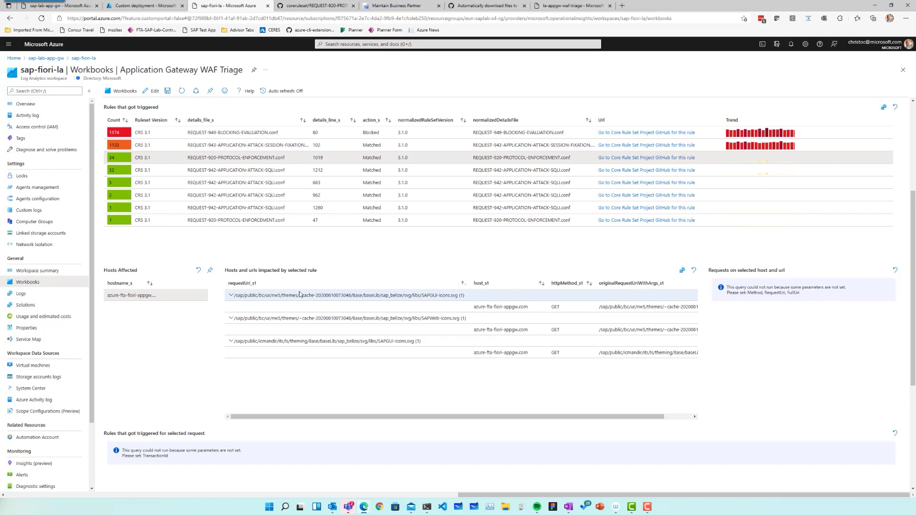
mouse_move(301, 303)
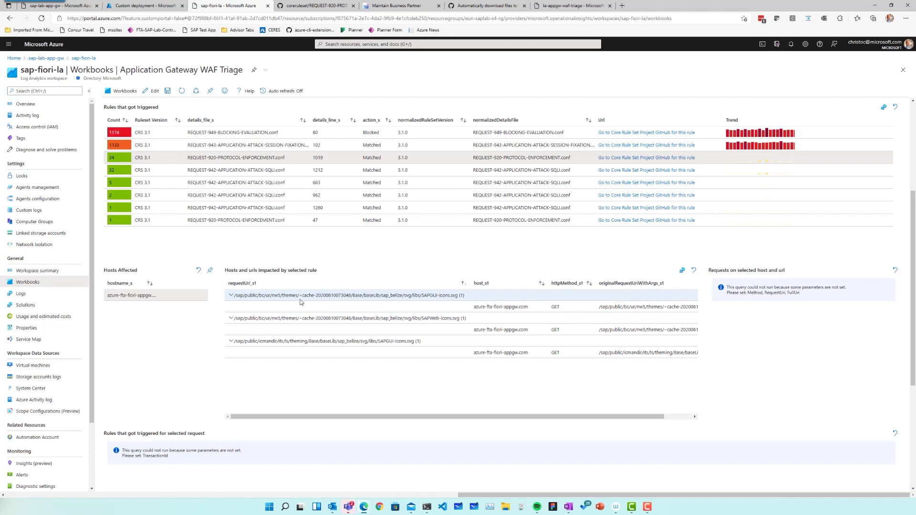
mouse_move(304, 298)
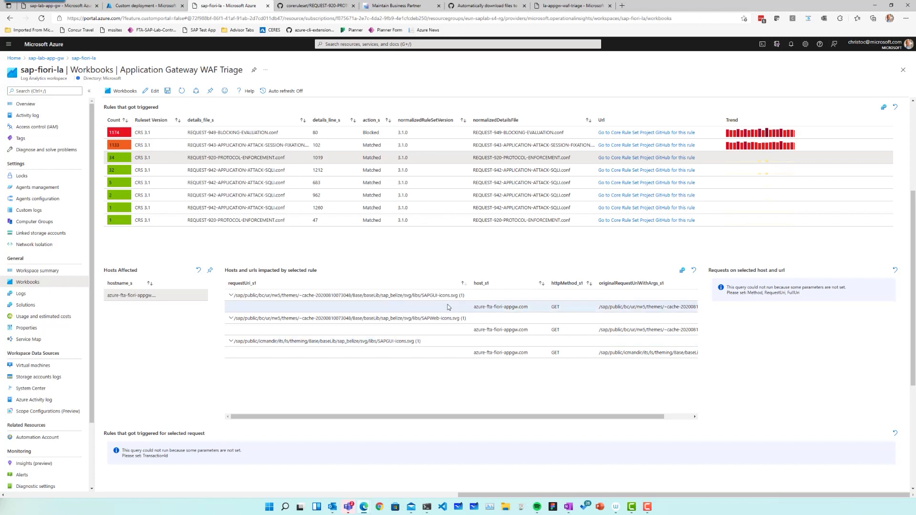
mouse_move(562, 314)
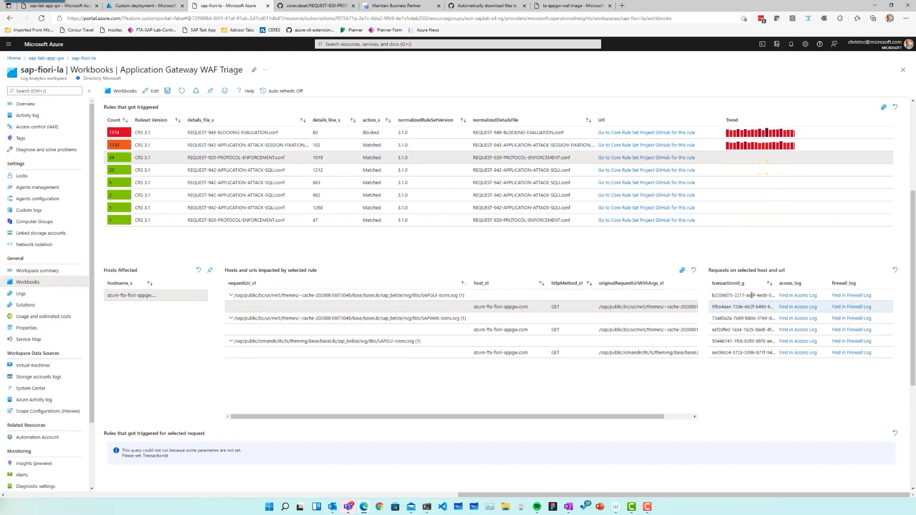
left_click(742, 318)
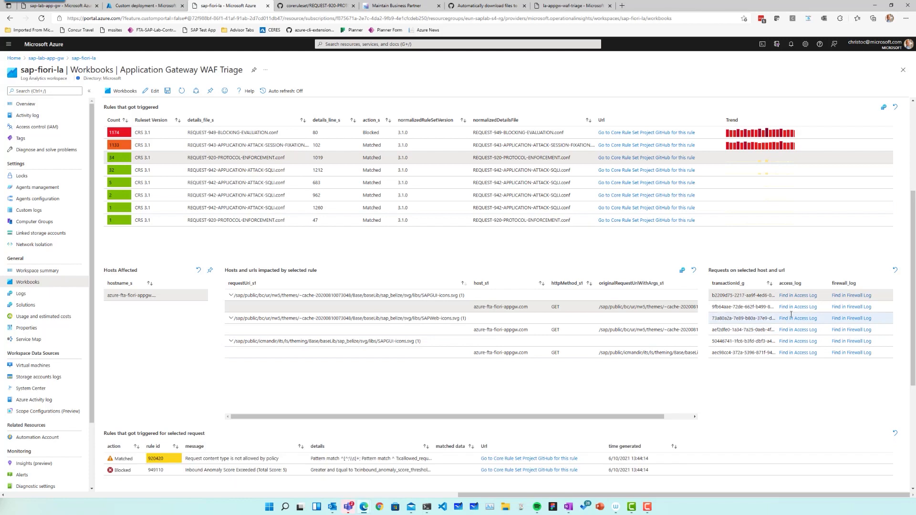
mouse_move(798, 295)
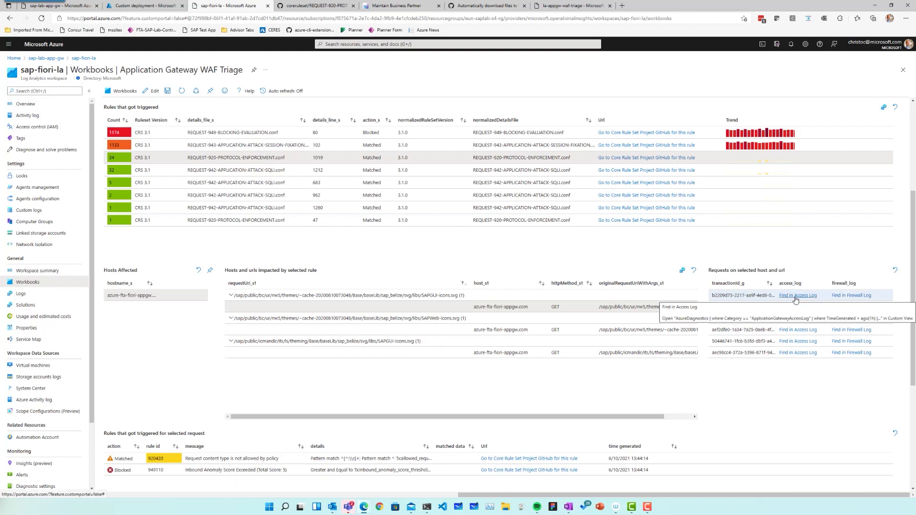
- Inspect the transaction's access log entry showing HTTP 403, then close it discarding unsaved edits
left_click(798, 296)
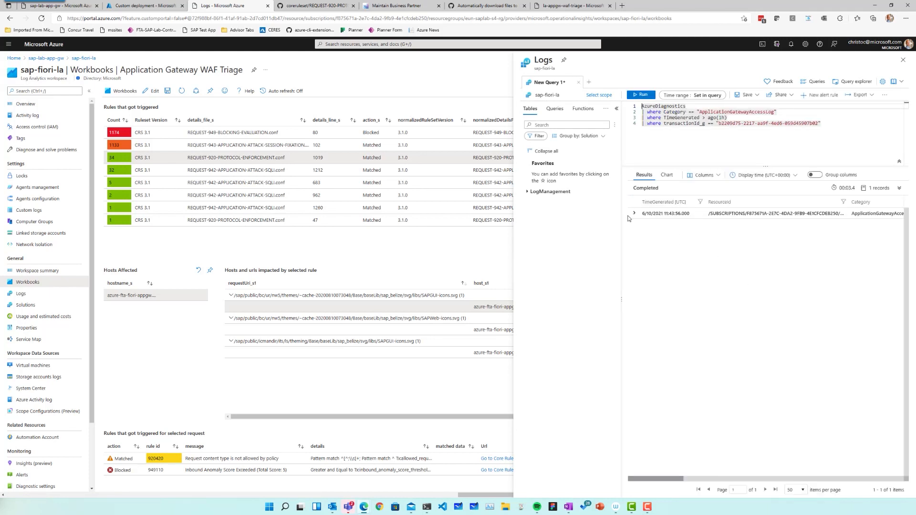
left_click(634, 213)
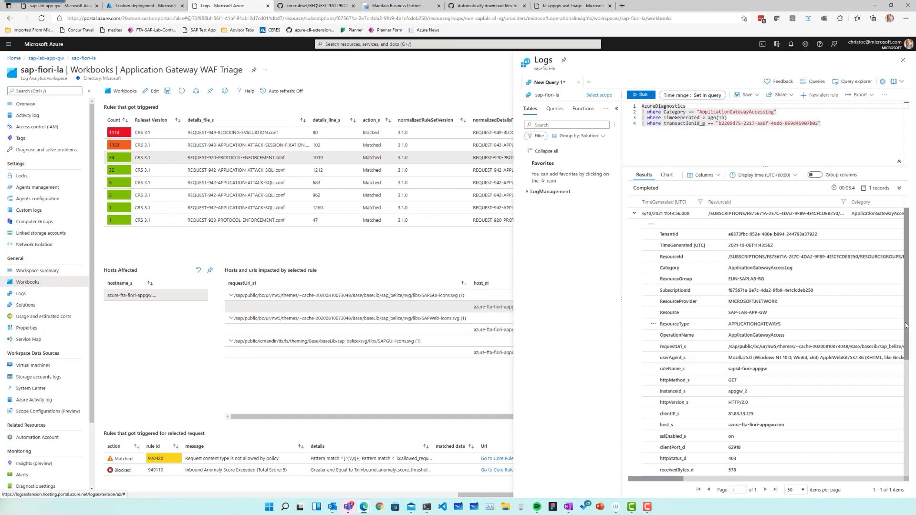
scroll("down", 3)
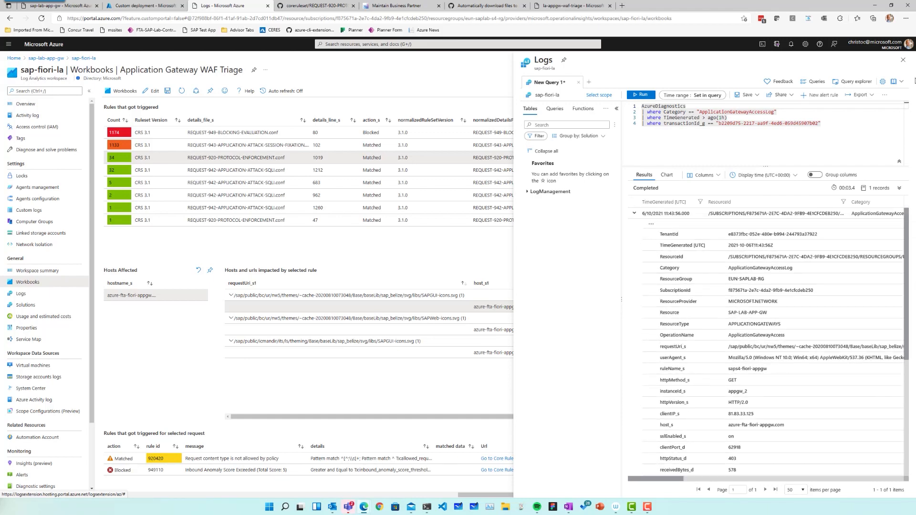
mouse_move(905, 61)
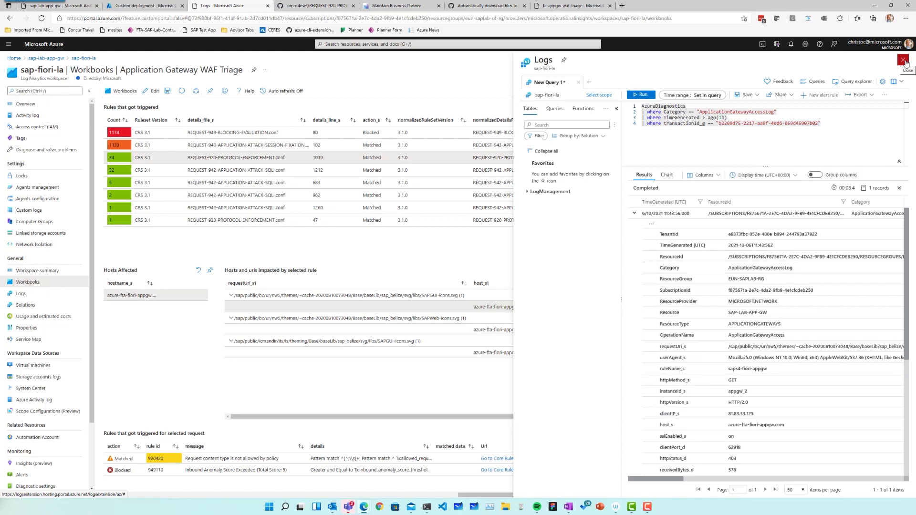
left_click(908, 61)
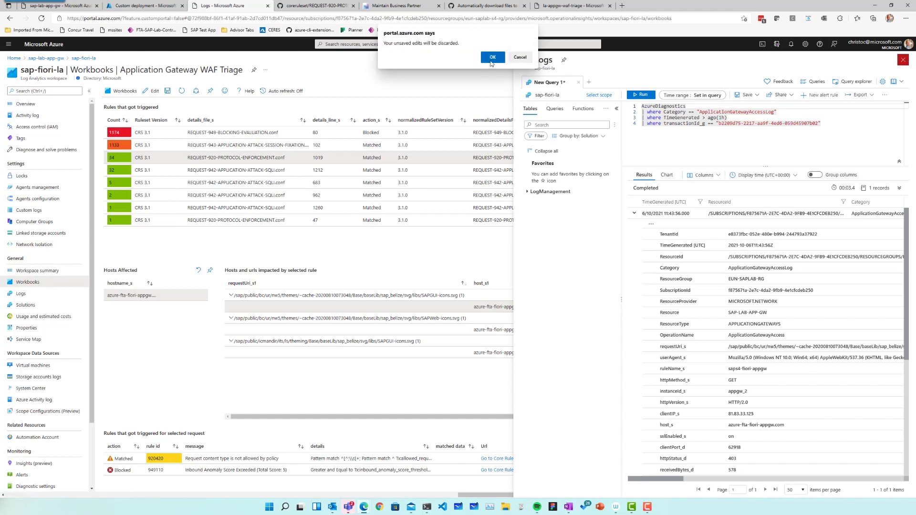
left_click(493, 57)
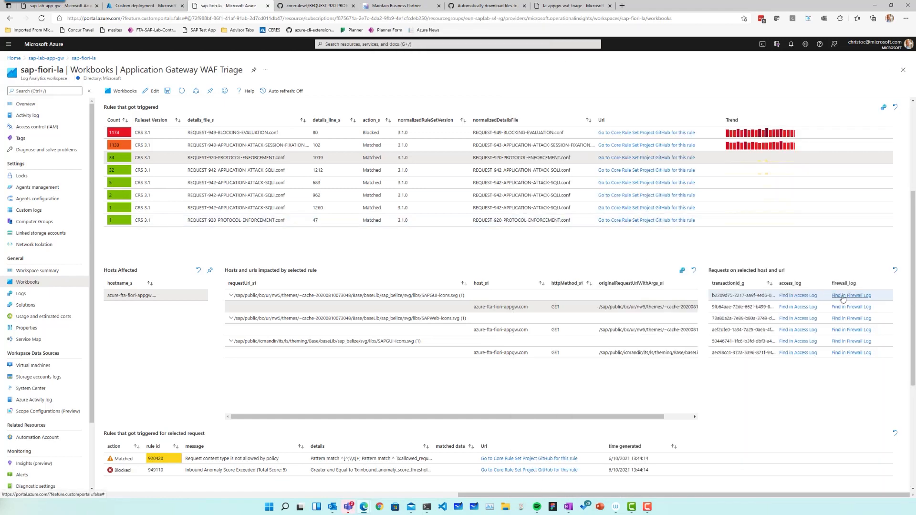
left_click(851, 296)
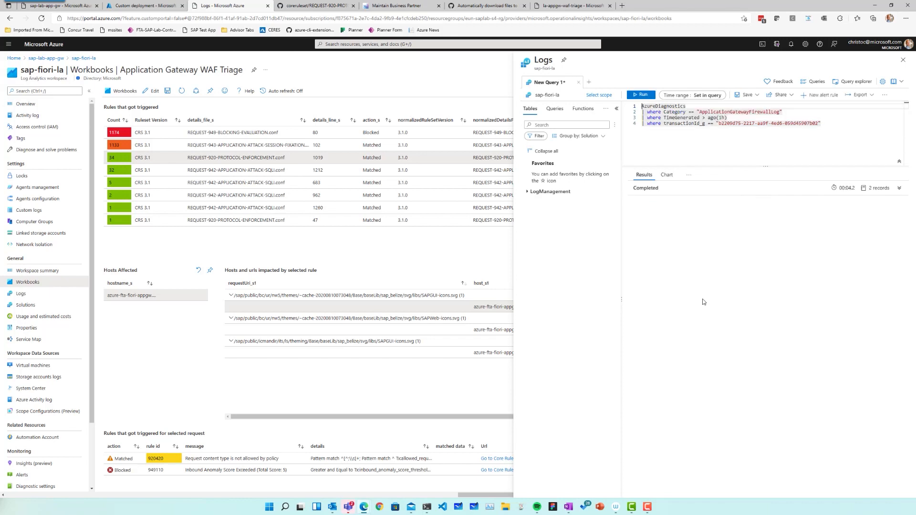
left_click(641, 94)
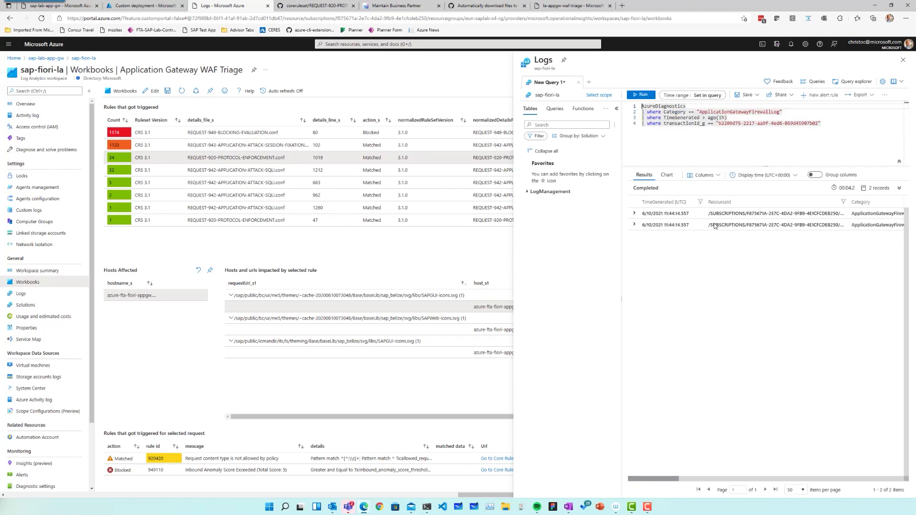
left_click(903, 70)
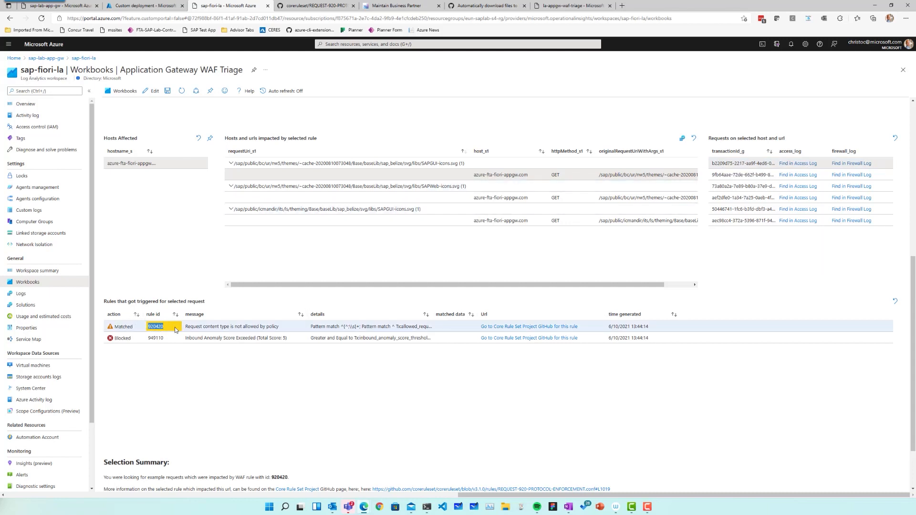
- Select rule id 920420 in the triggered-rules table for copying
left_click_drag(200, 326, 279, 326)
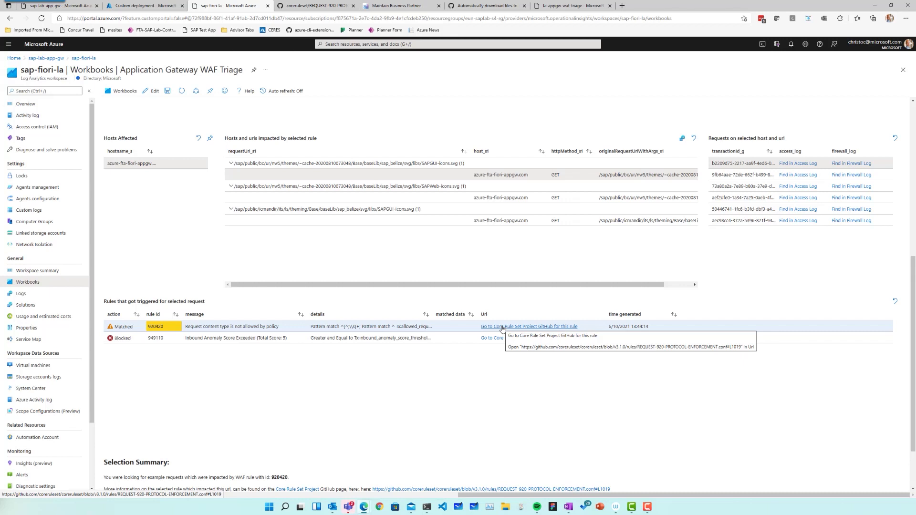
double_click(154, 327)
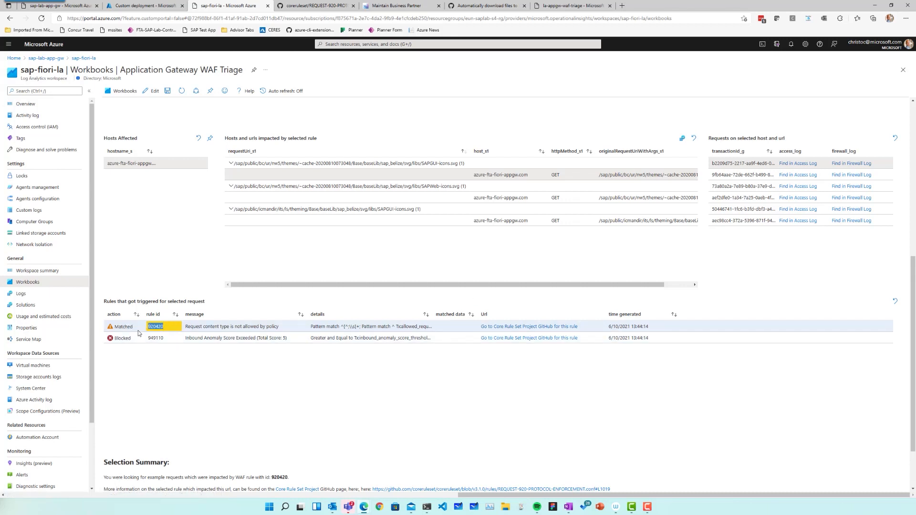
mouse_move(190, 327)
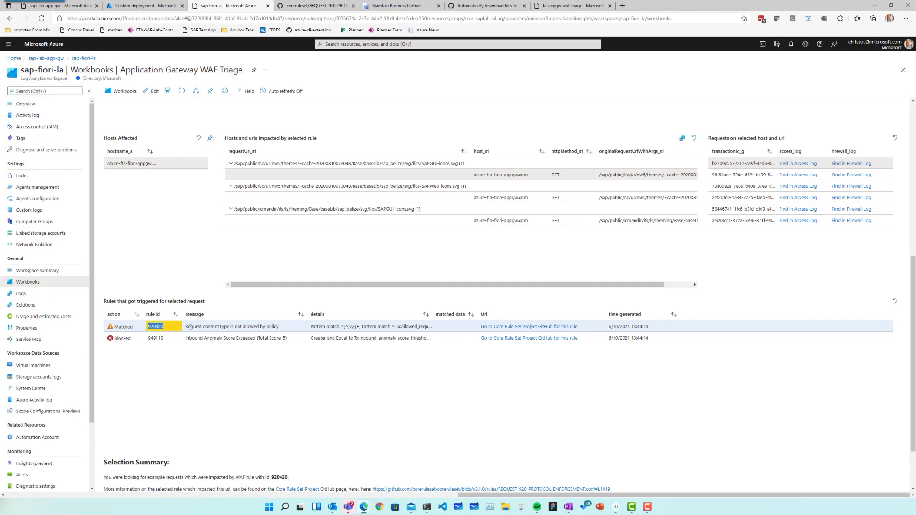
mouse_move(173, 216)
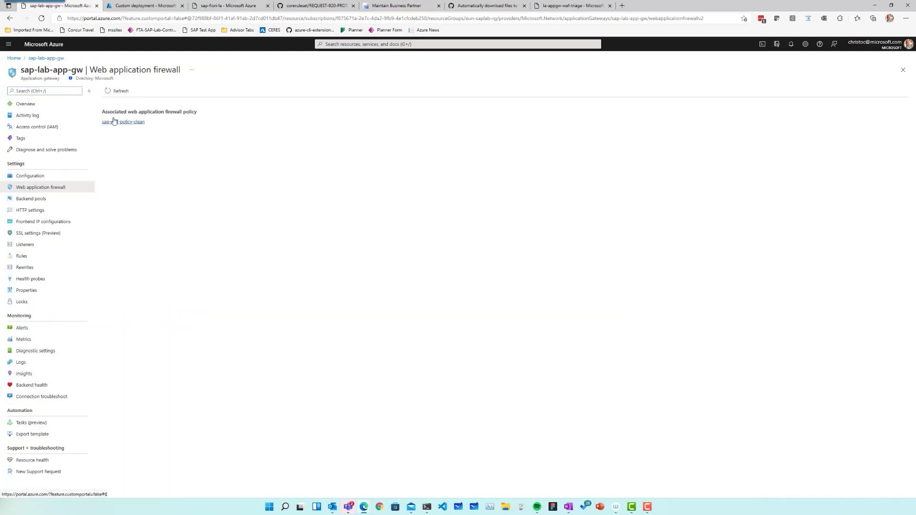
- Open sap-waf-policy-clean's managed rules and expand the REQUEST-920-PROTOCOL-ENFORCEMENT group
left_click(122, 122)
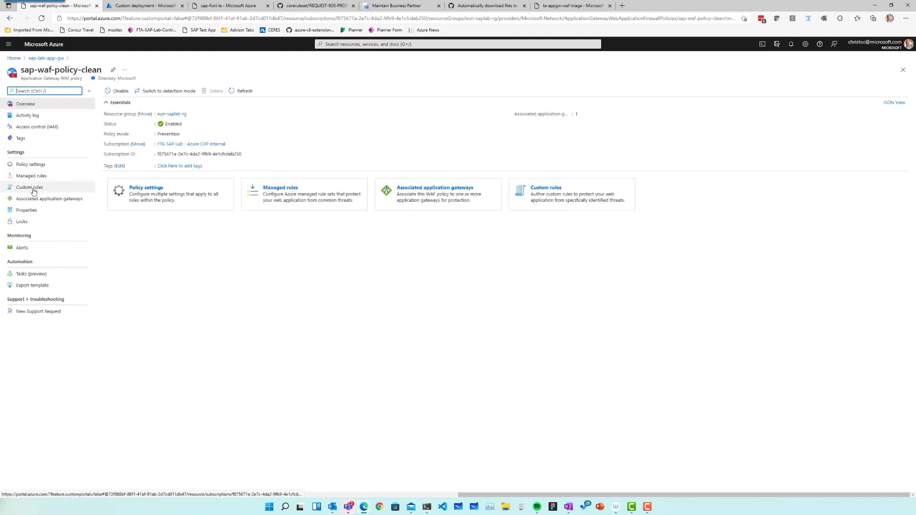
left_click(31, 176)
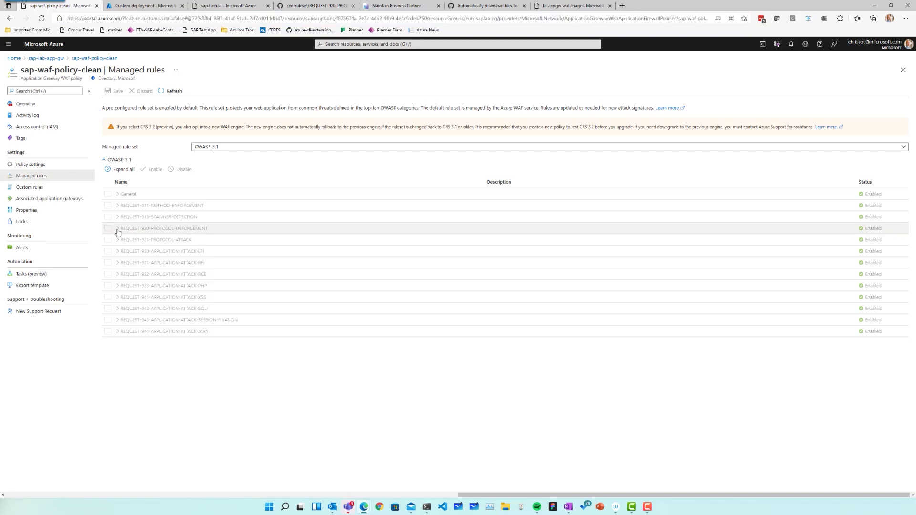
left_click(117, 229)
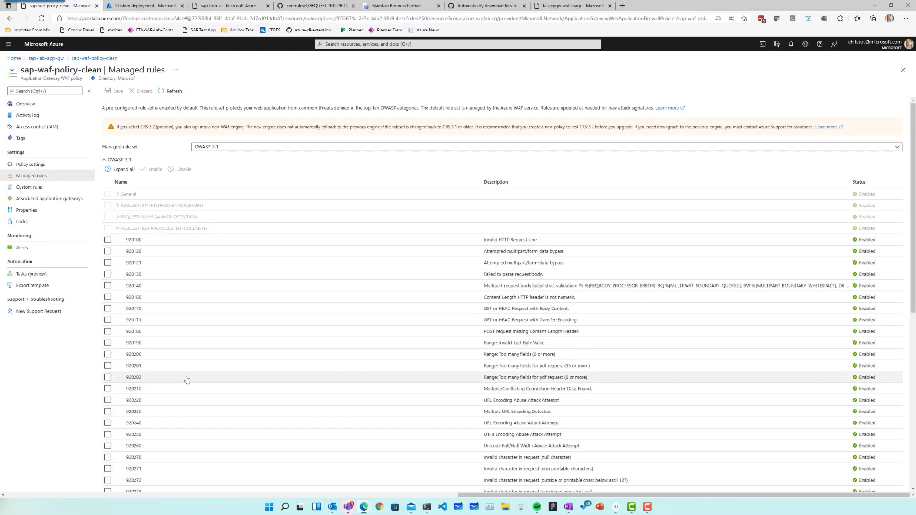
scroll("down", 3)
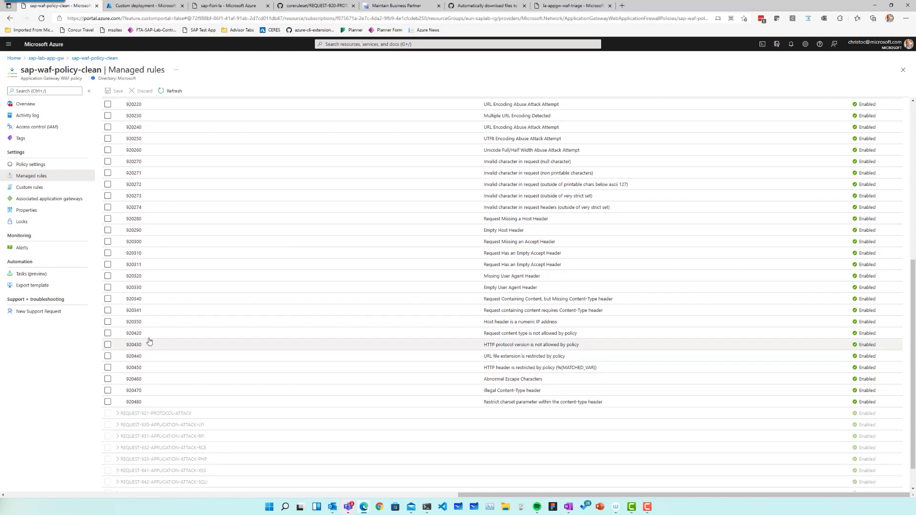
- Disable rule 920420 and switch back to the WAF Triage workbook
left_click(108, 334)
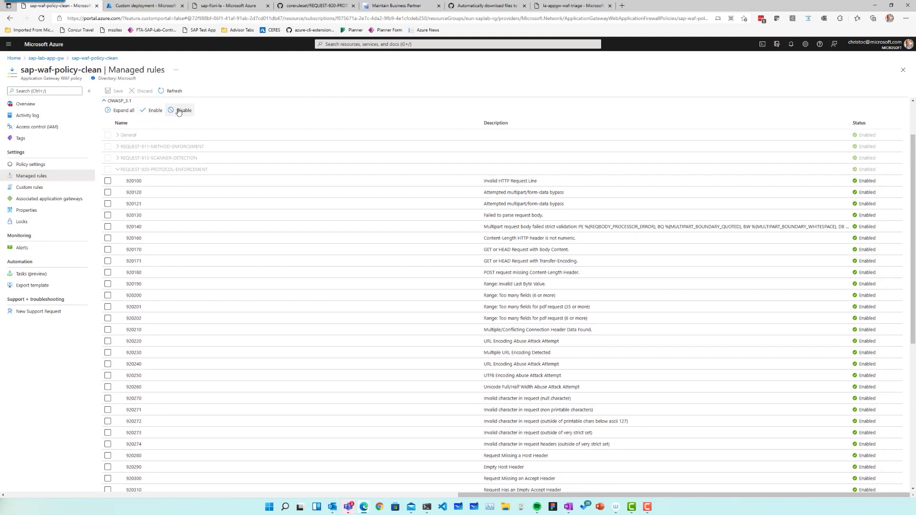
left_click(183, 111)
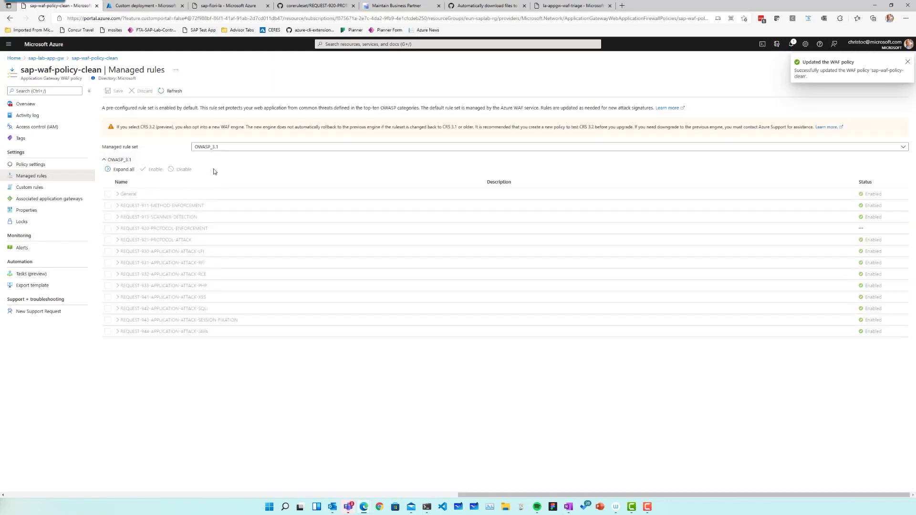
left_click(221, 5)
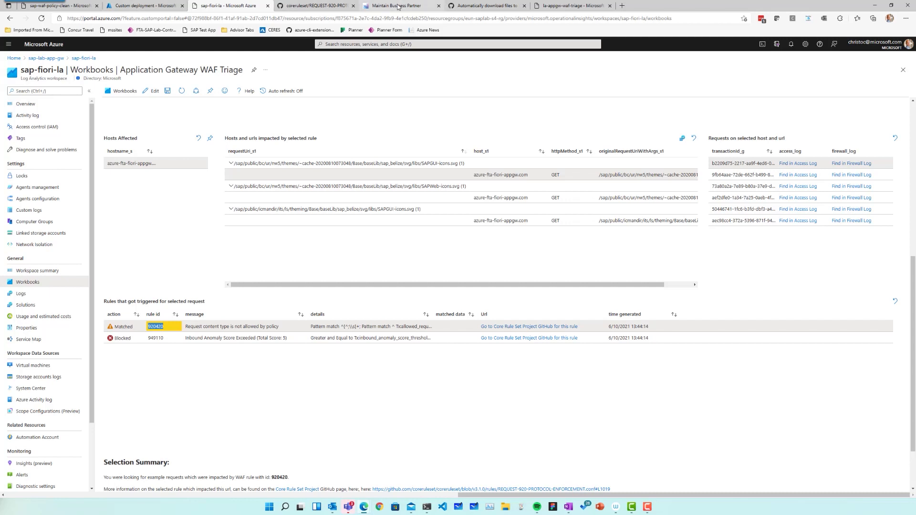
- Reload the Maintain Business Partner page for partner A1000, then return to the Azure workbook
left_click(397, 6)
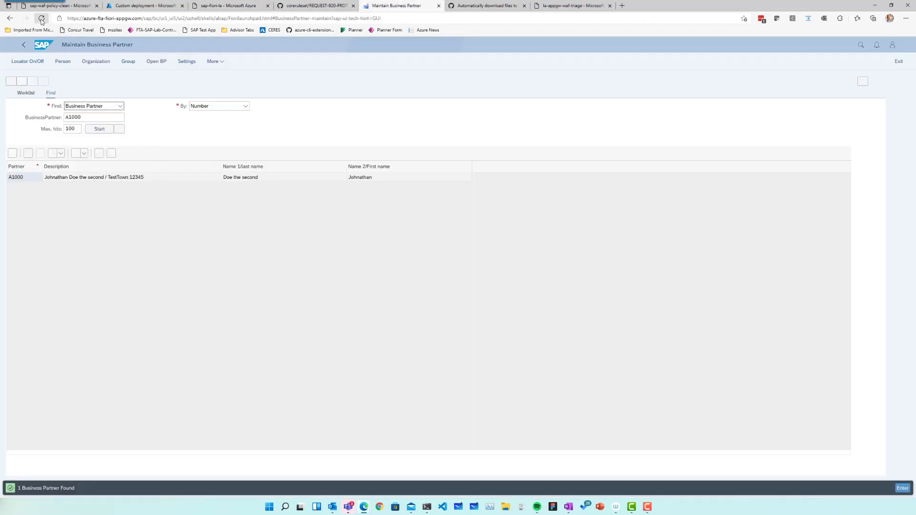
left_click(42, 19)
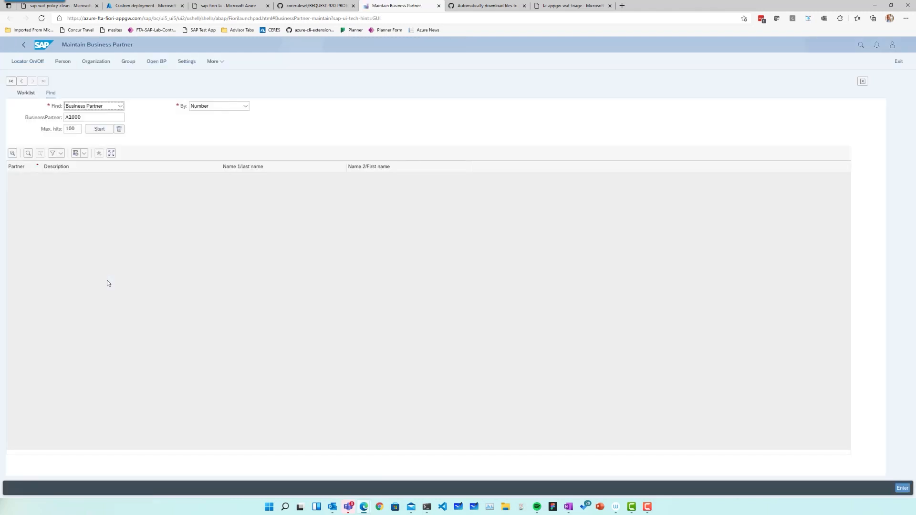
left_click(98, 129)
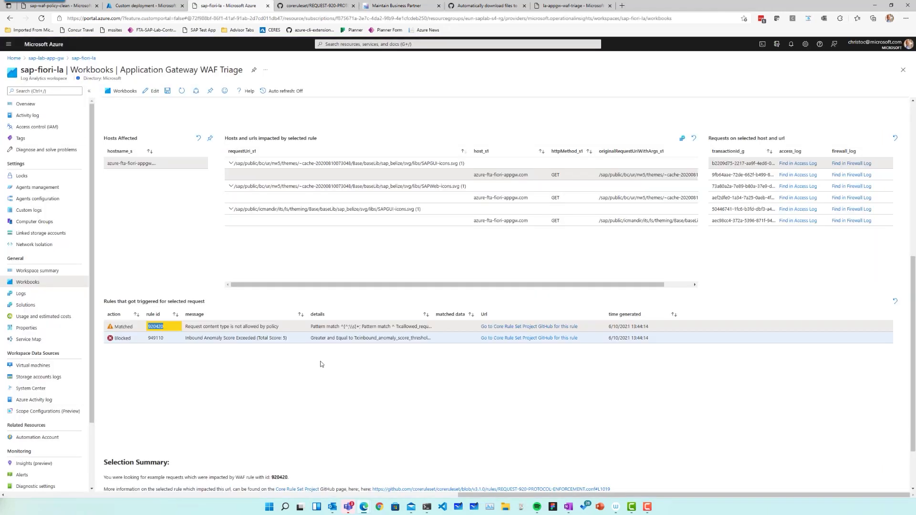
mouse_move(297, 376)
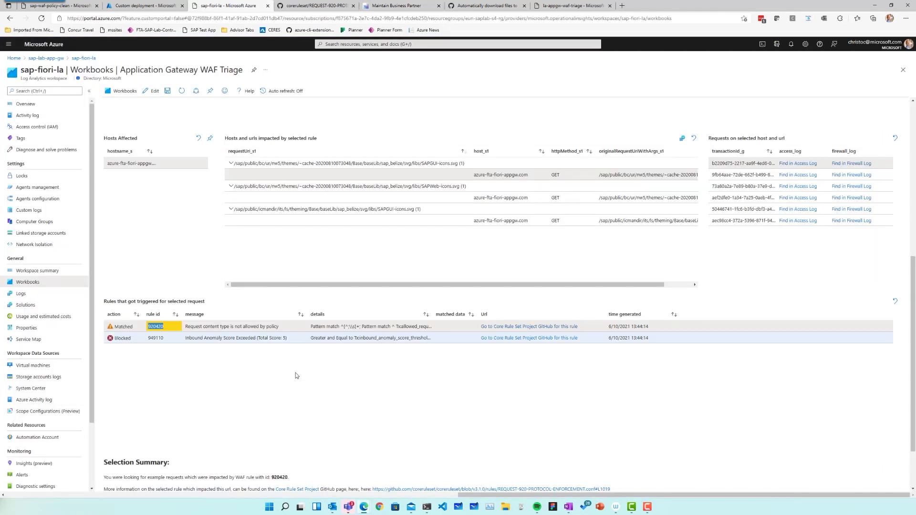
mouse_move(272, 378)
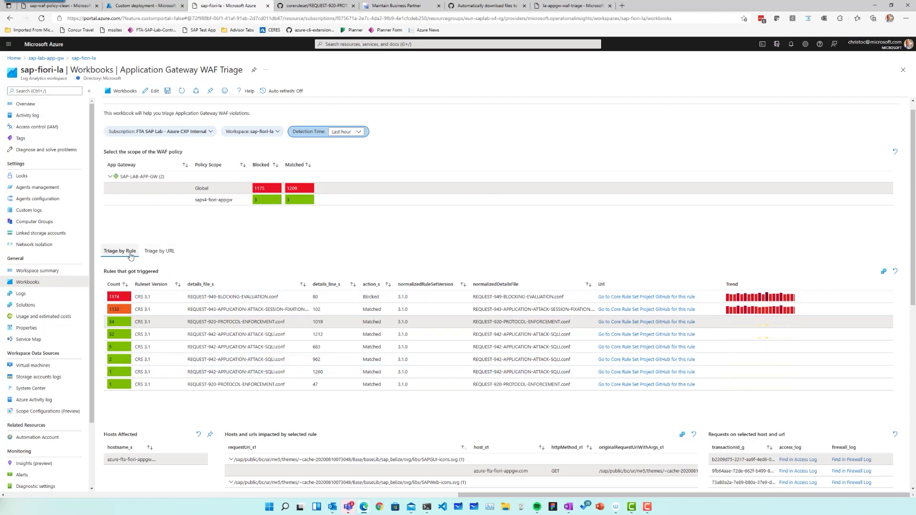
- Filter Fiori gateway host paths by 'svg', tracing them to rules 920420 and 949110, then return to rule triage
left_click(160, 251)
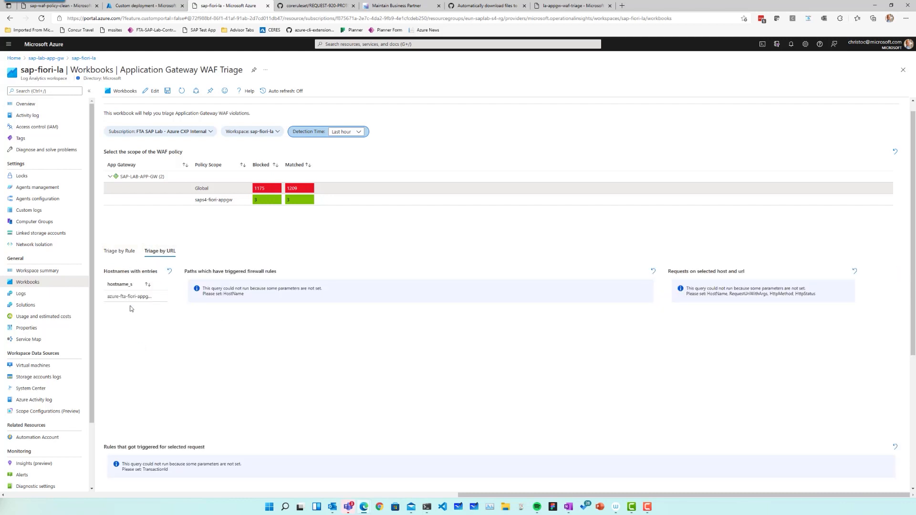
left_click(129, 296)
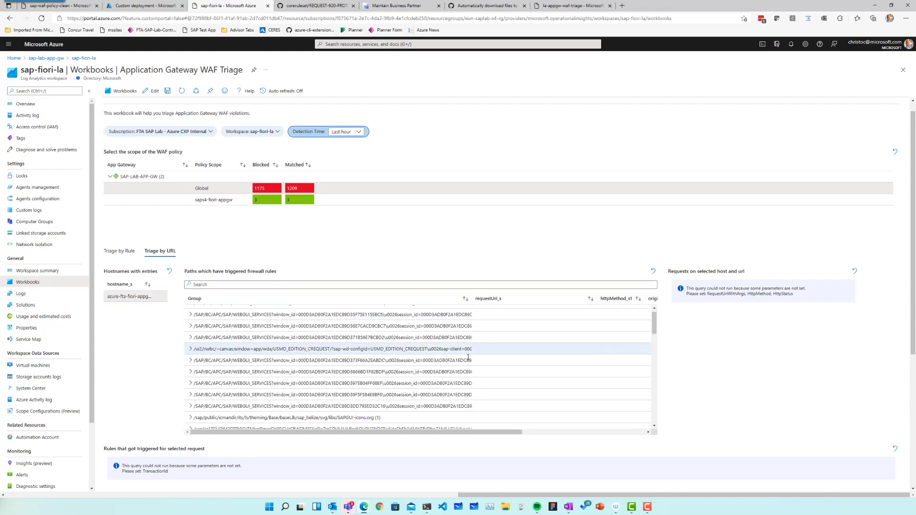
scroll("down", 3)
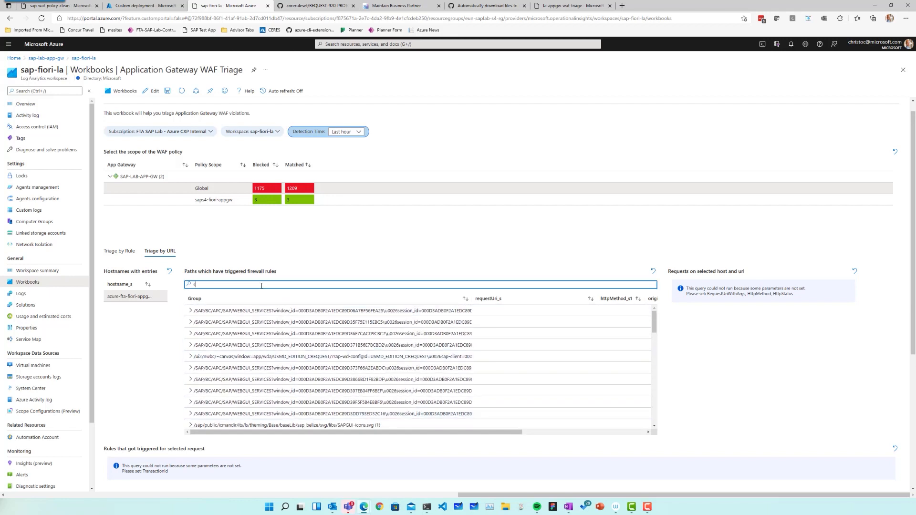
type("svg")
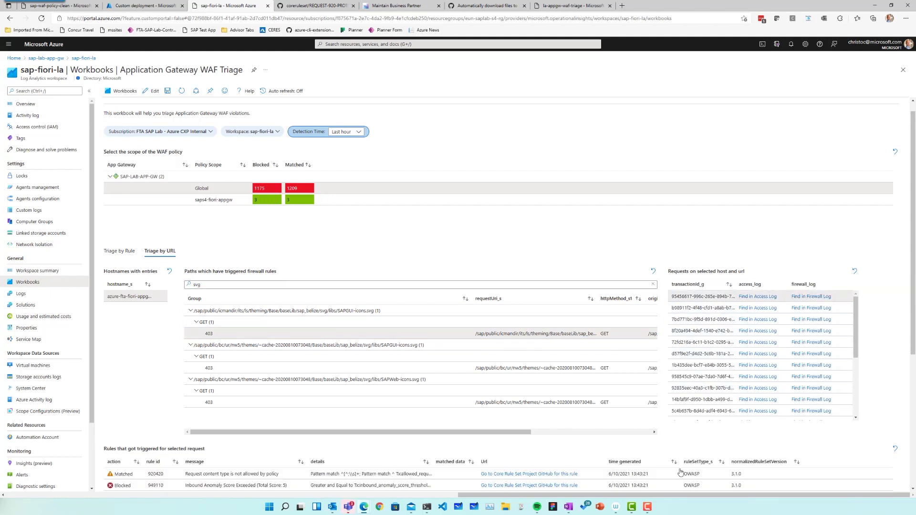
scroll("down", 3)
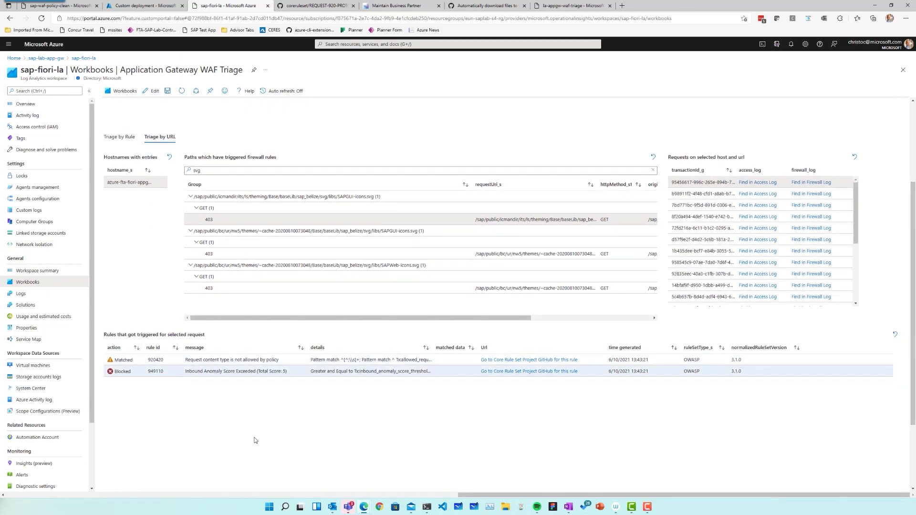
mouse_move(259, 431)
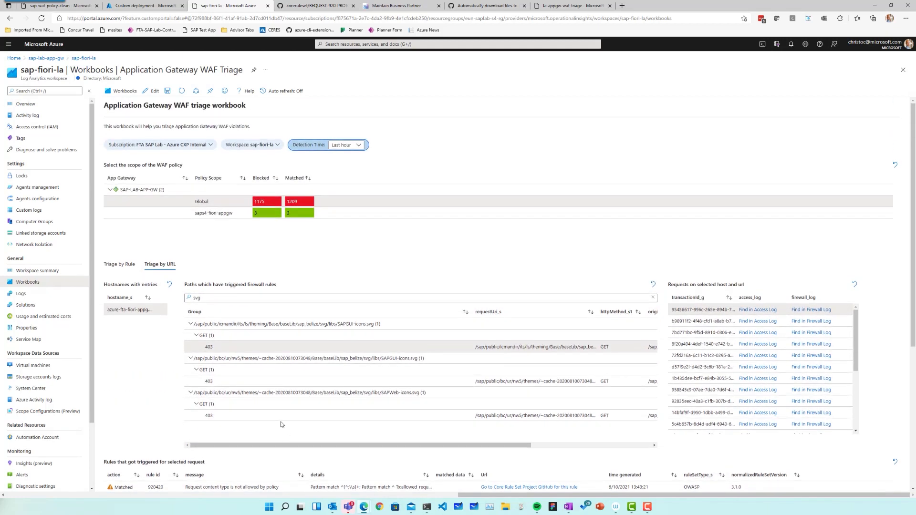
left_click(119, 264)
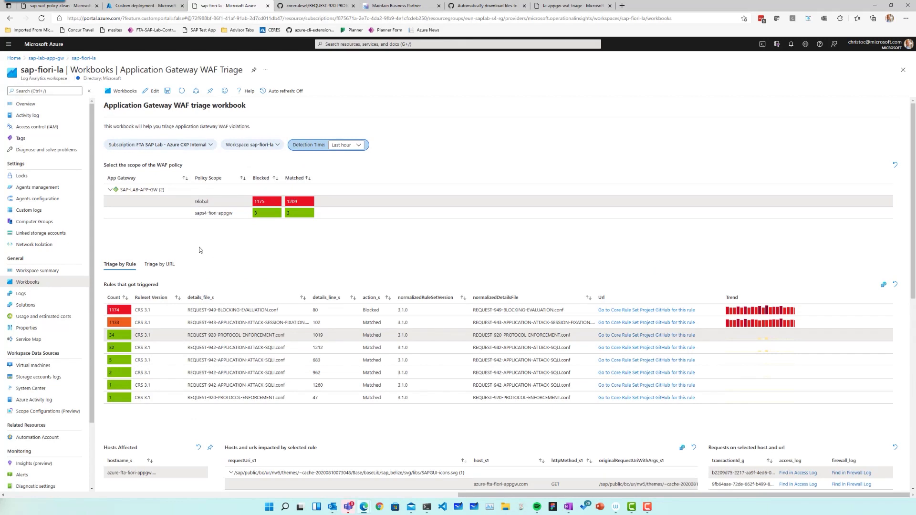
mouse_move(272, 261)
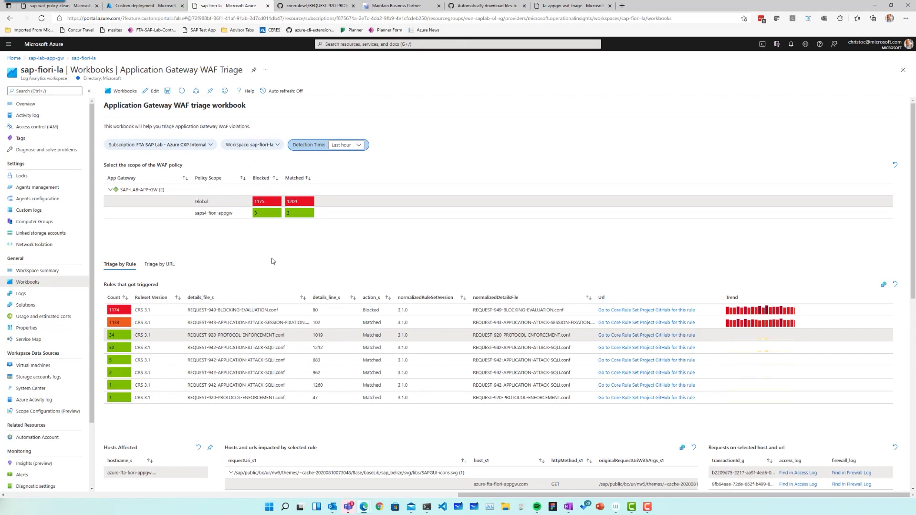